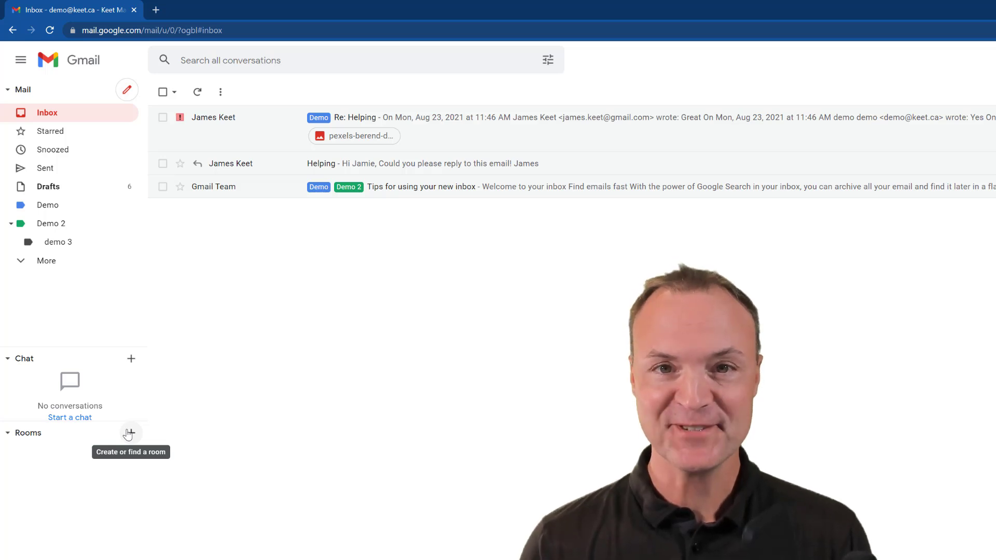
Step: Scroll the first account's inbox while arranging the second account's window beside it
scroll("down", 3)
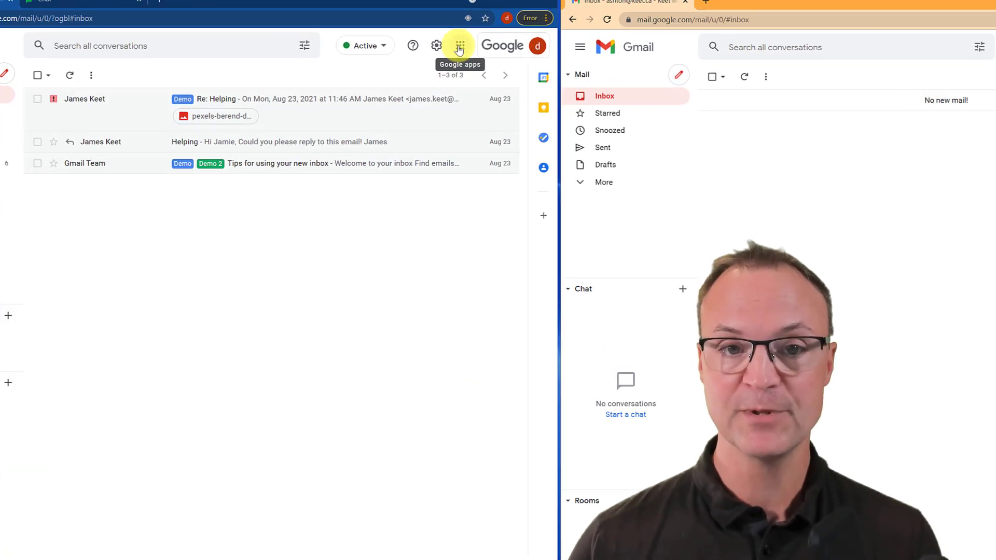
left_click(460, 45)
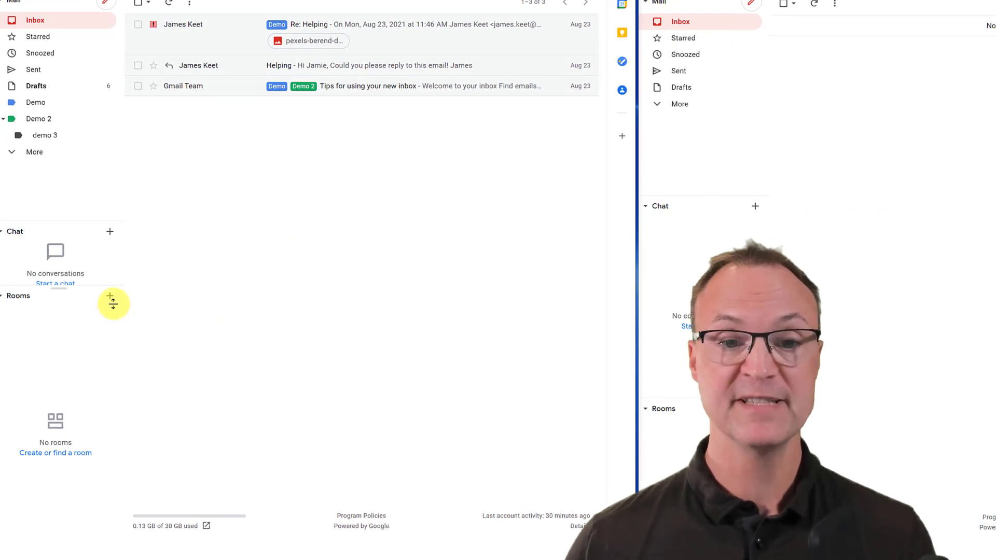
mouse_move(915, 230)
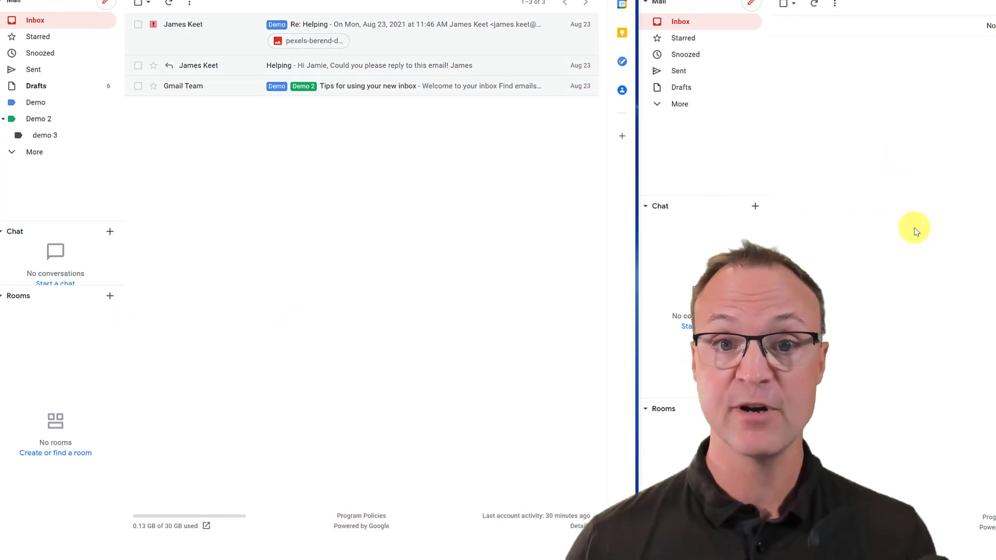
mouse_move(950, 260)
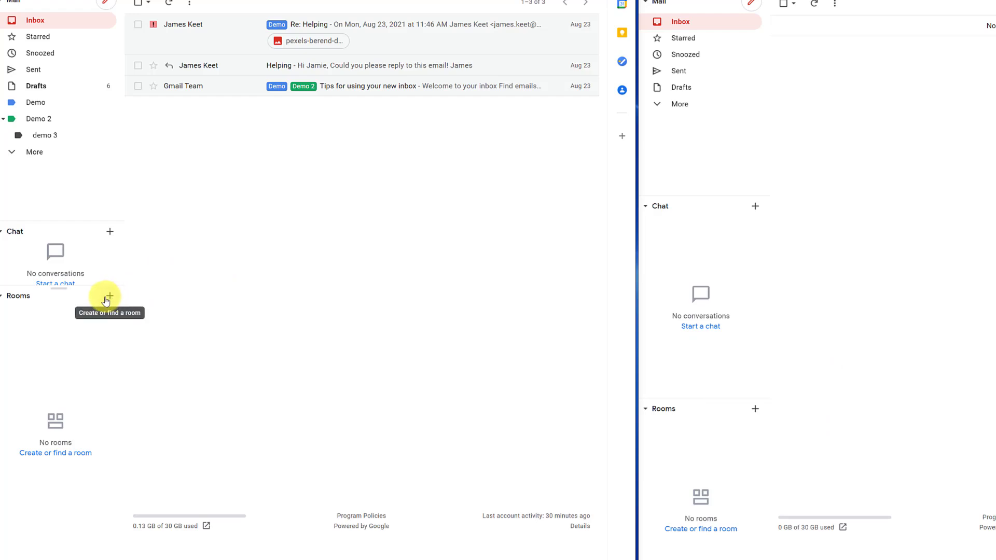
Step: Create a room named 'Demo' from the Rooms + menu with threaded replies enabled
left_click(106, 294)
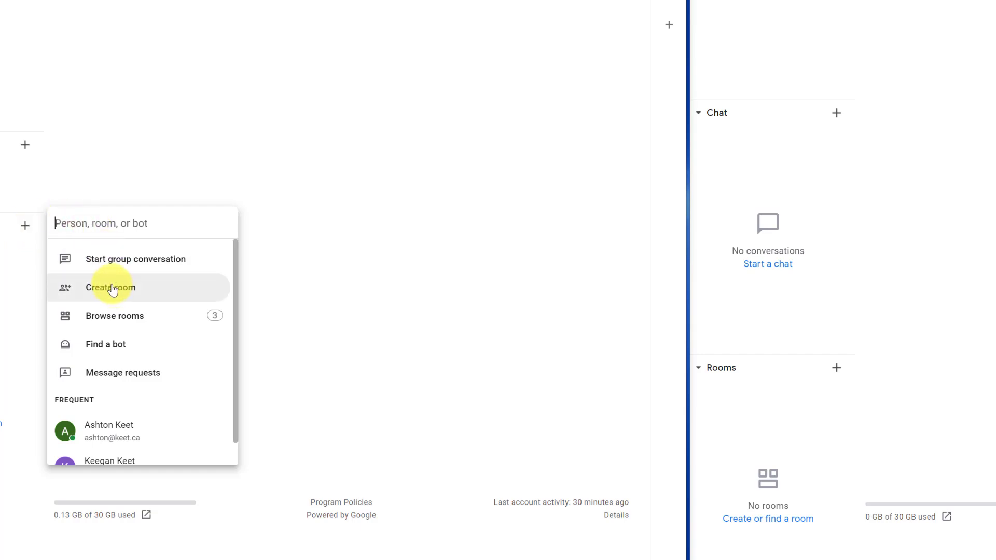
left_click(111, 288)
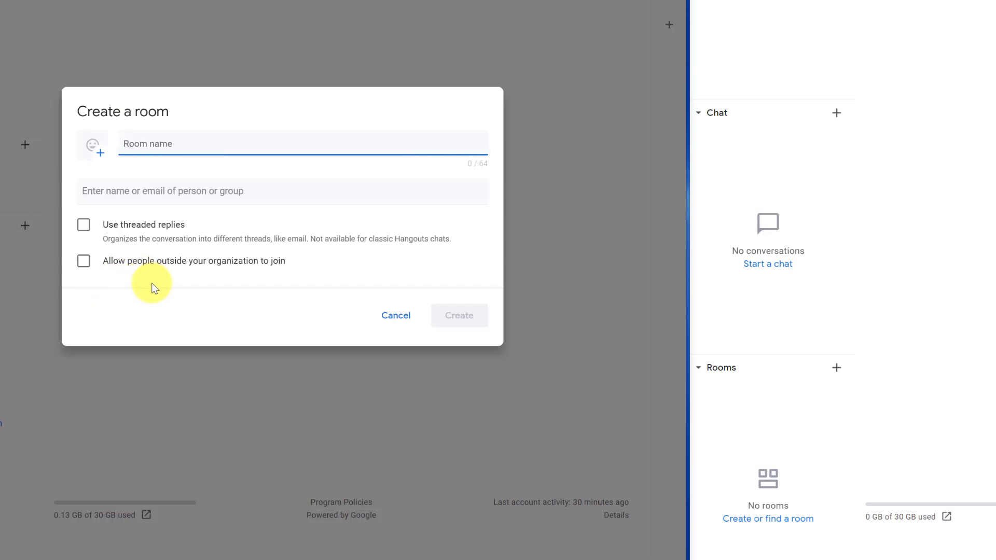
type("Demo")
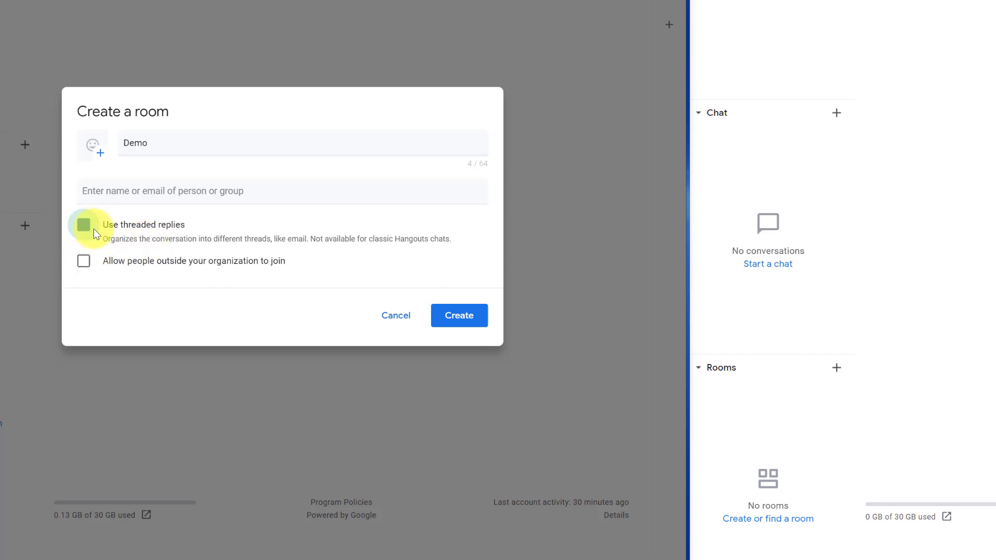
left_click(83, 225)
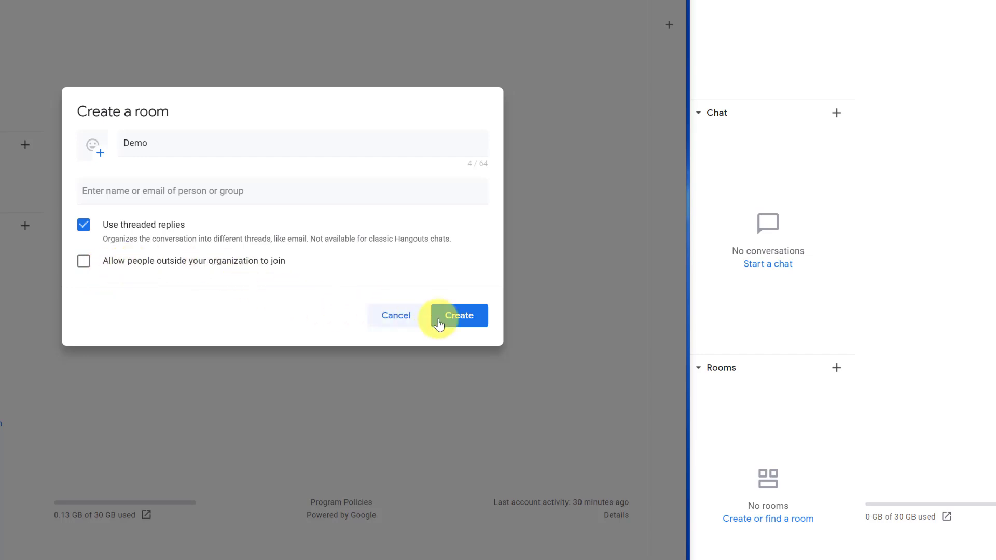
left_click(458, 316)
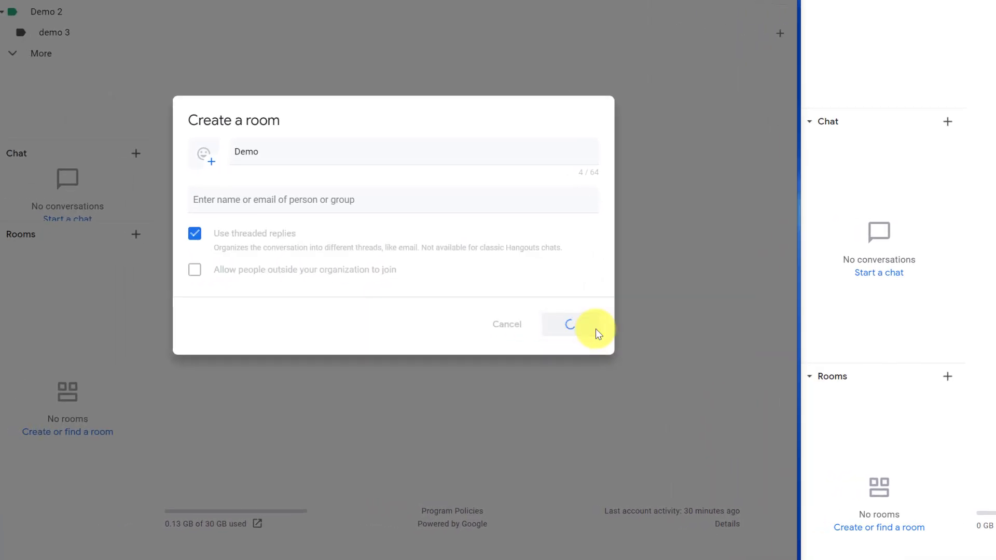
left_click(568, 324)
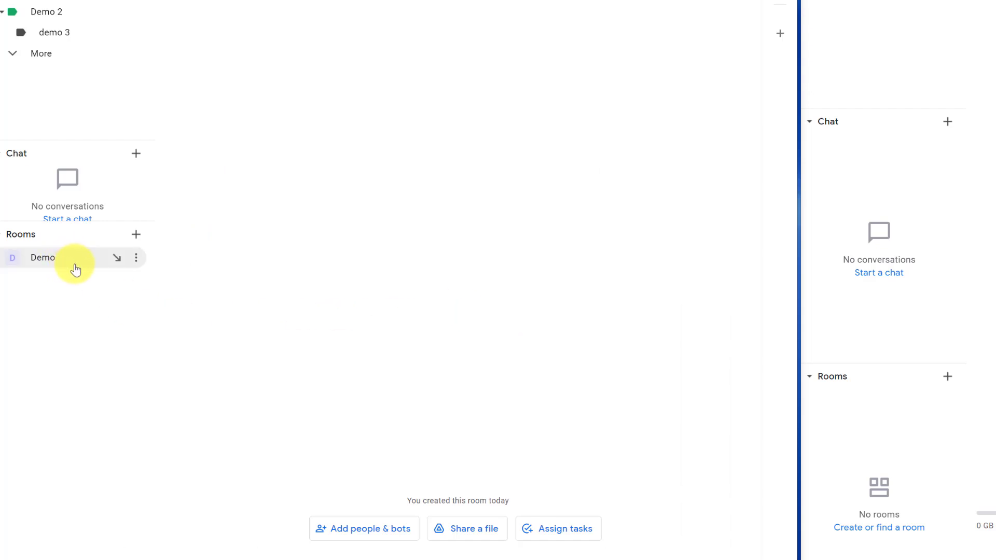
mouse_move(312, 317)
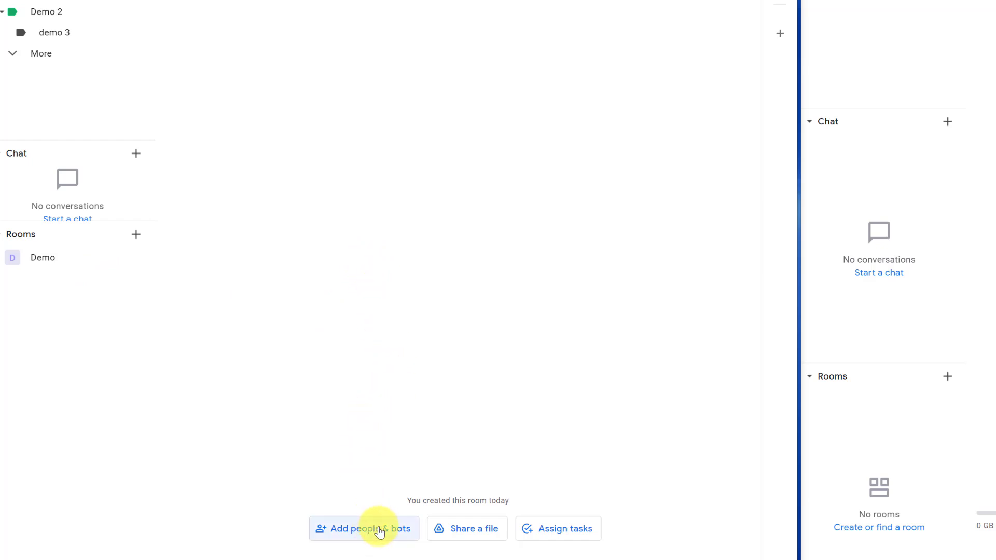
mouse_move(377, 540)
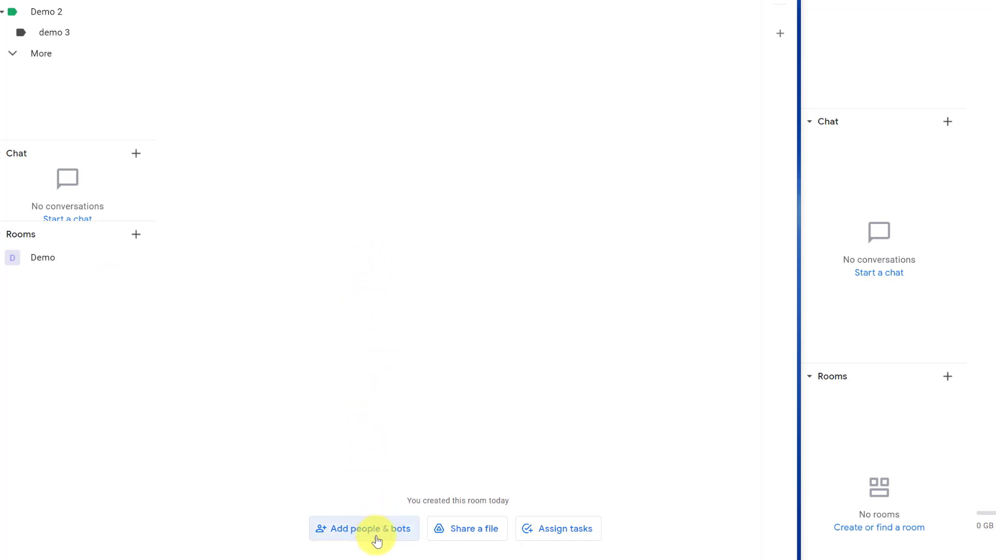
mouse_move(377, 534)
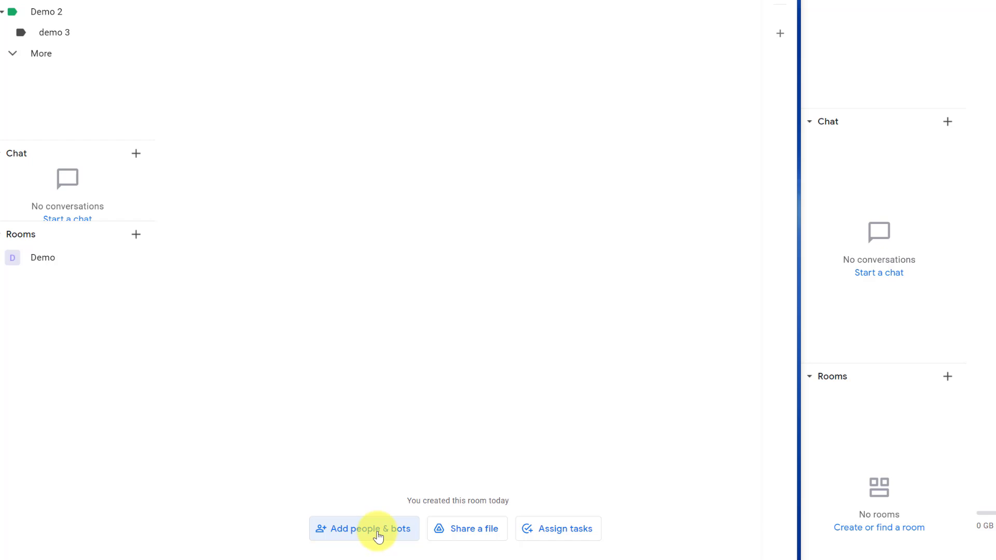
left_click(364, 528)
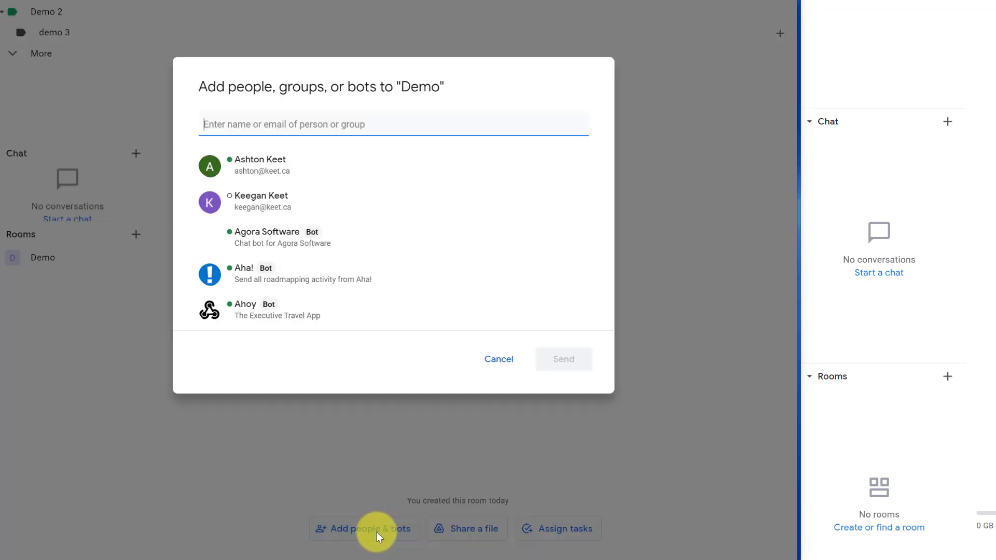
mouse_move(289, 168)
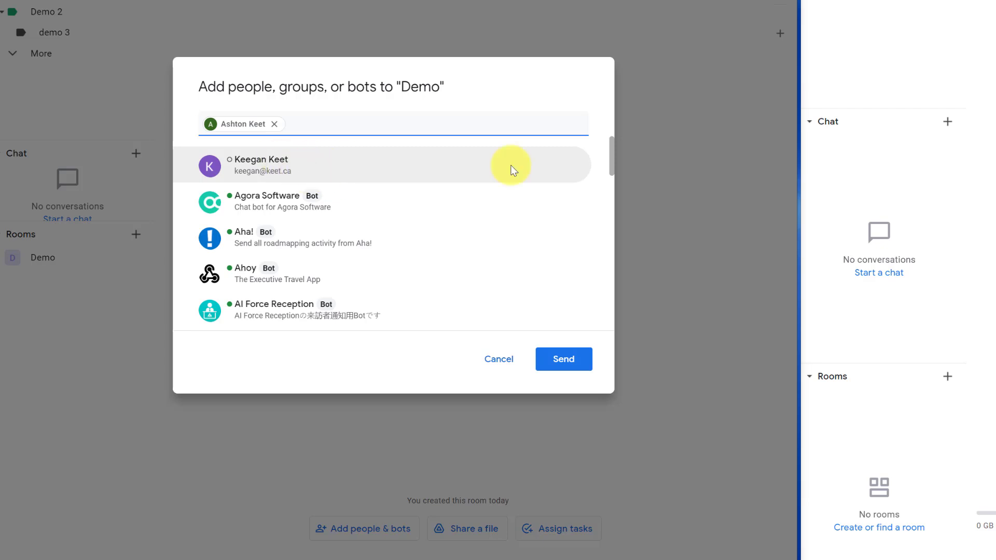
mouse_move(312, 170)
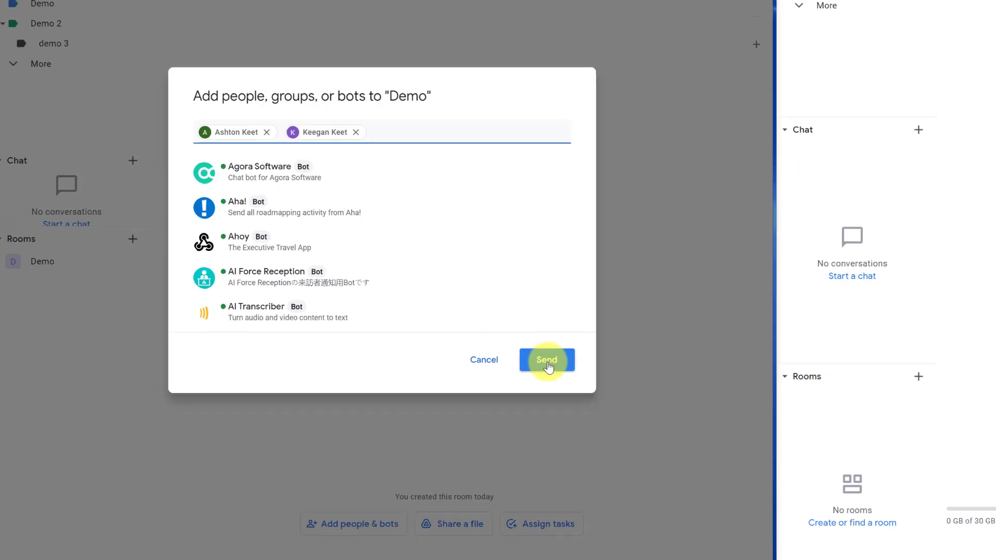
left_click(546, 360)
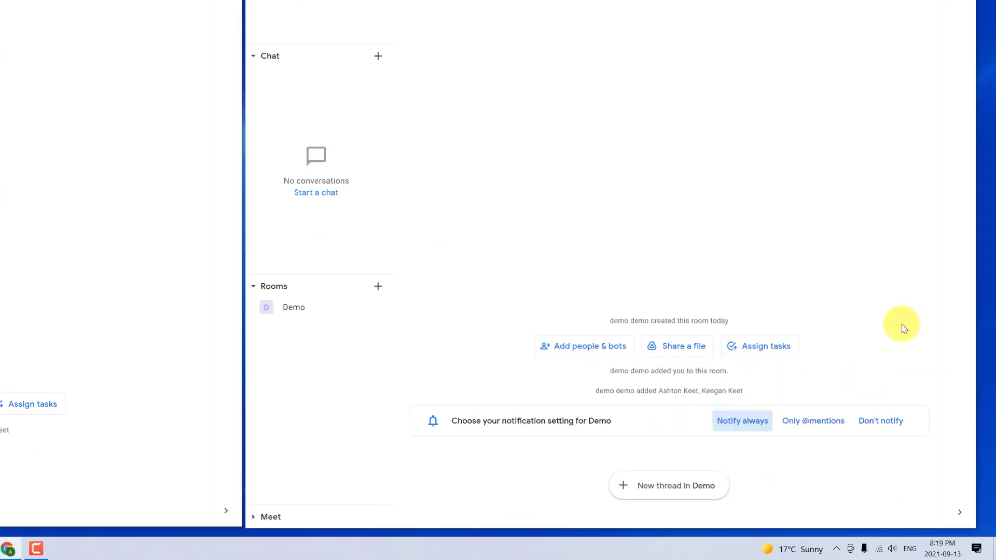
mouse_move(568, 230)
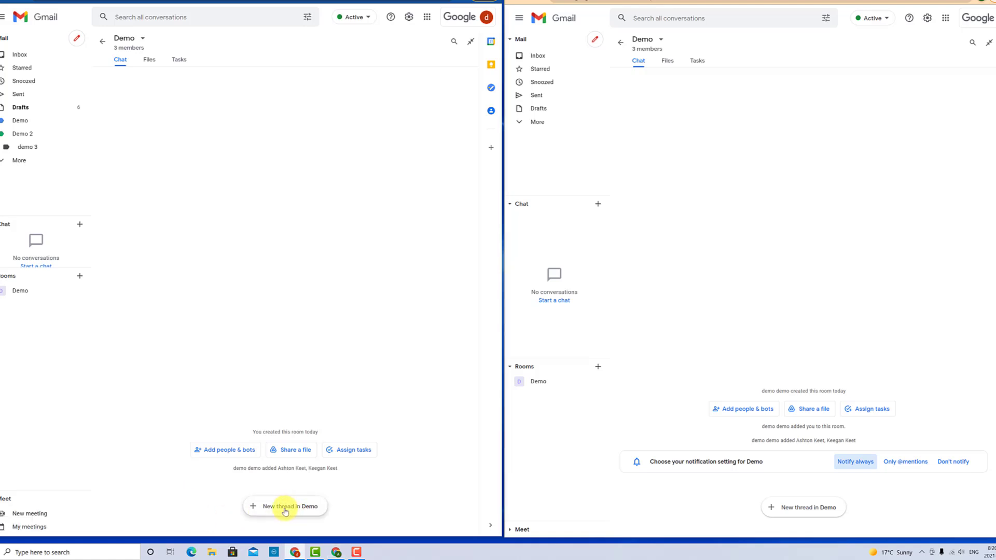
Step: Post a 'Hello' thread in Demo and load it in the second account's window
left_click(285, 506)
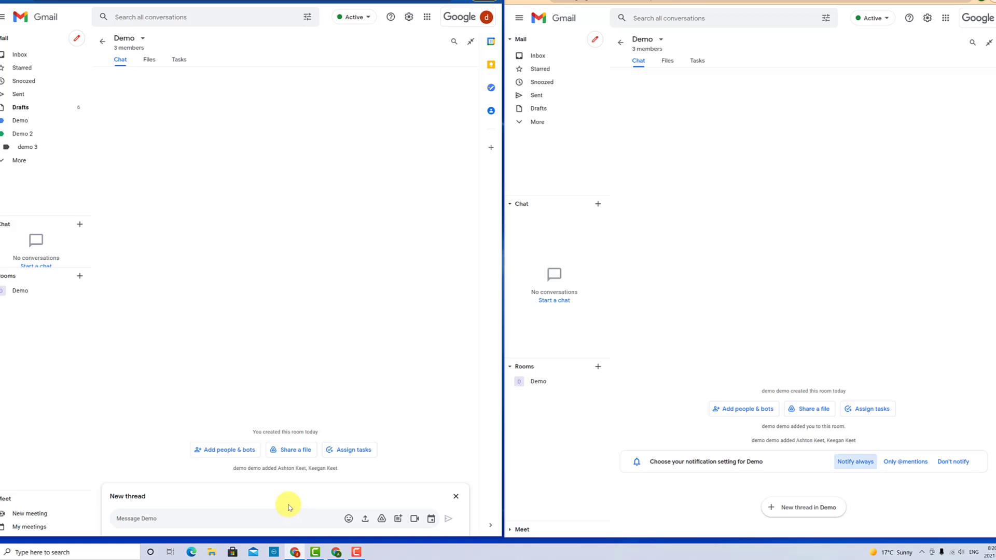
type("Hello")
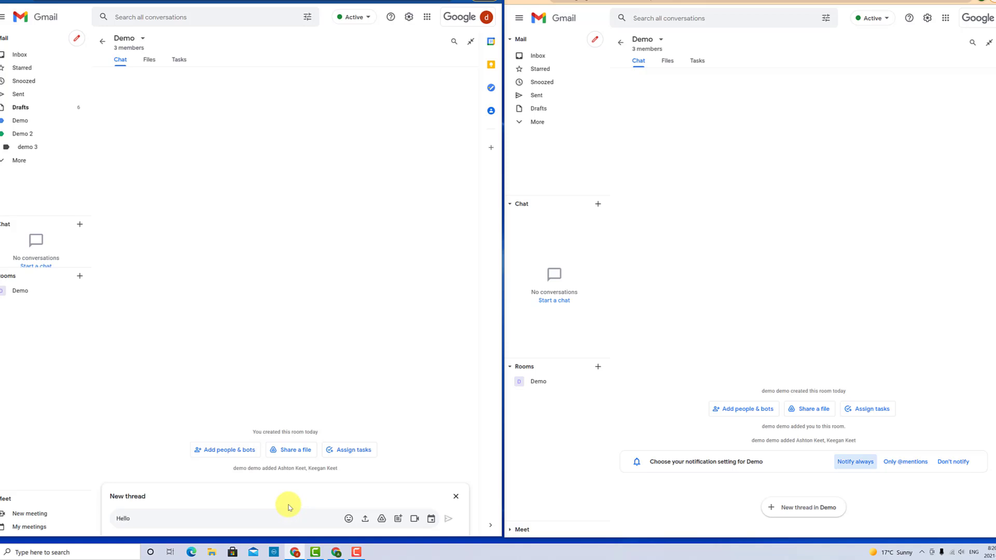
left_click(448, 519)
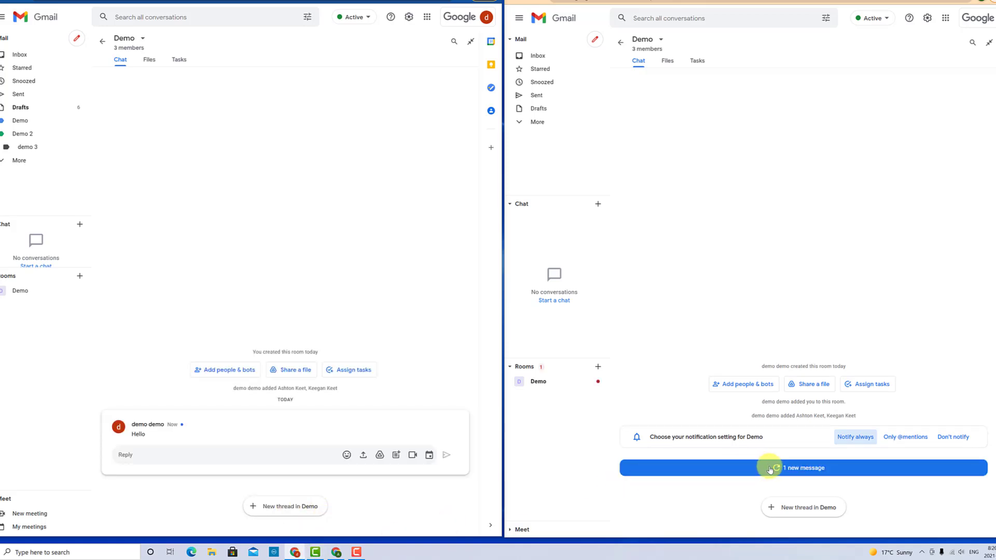
left_click(802, 468)
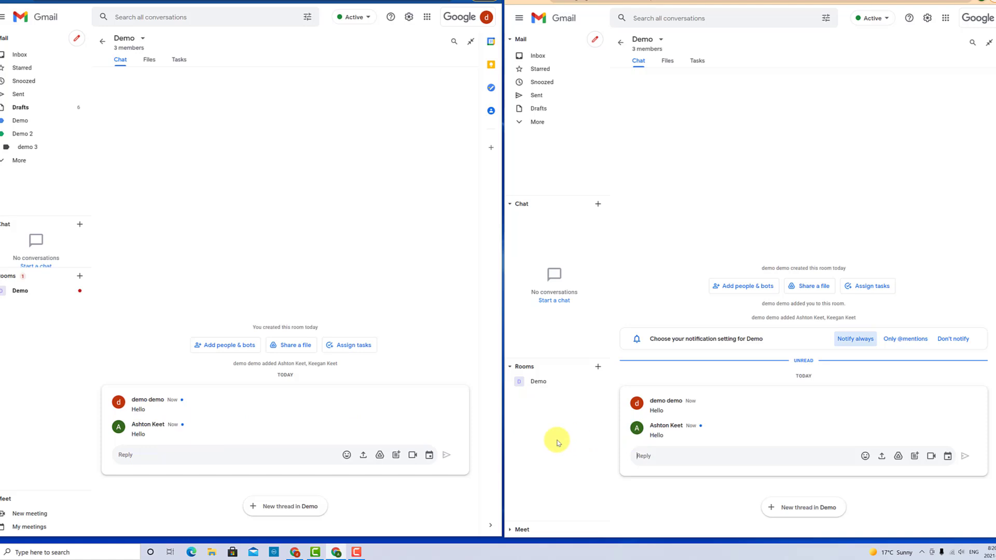
mouse_move(594, 436)
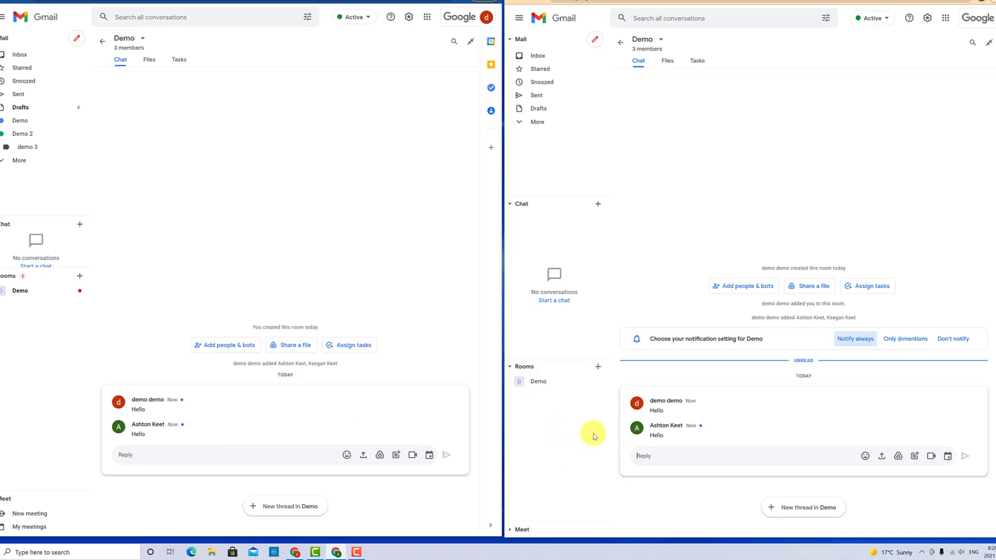
mouse_move(569, 435)
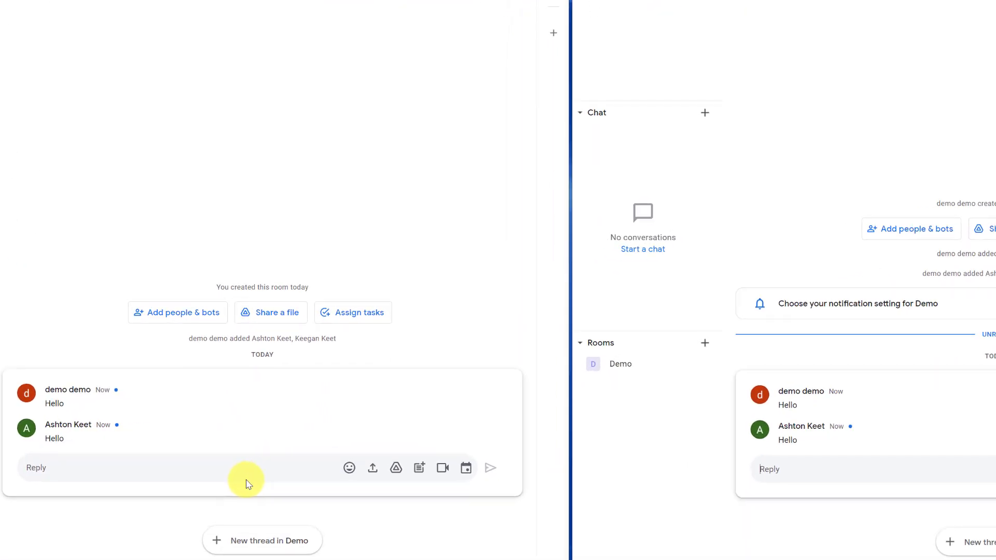
mouse_move(350, 468)
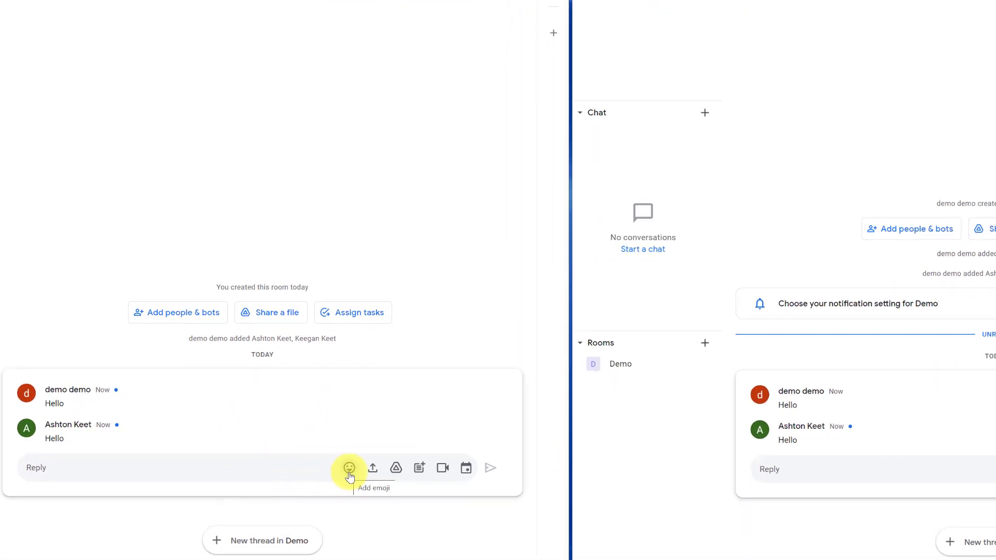
Step: Reply to the Hello thread with the Google Keep Document from Drive, giving members comment access
left_click(372, 468)
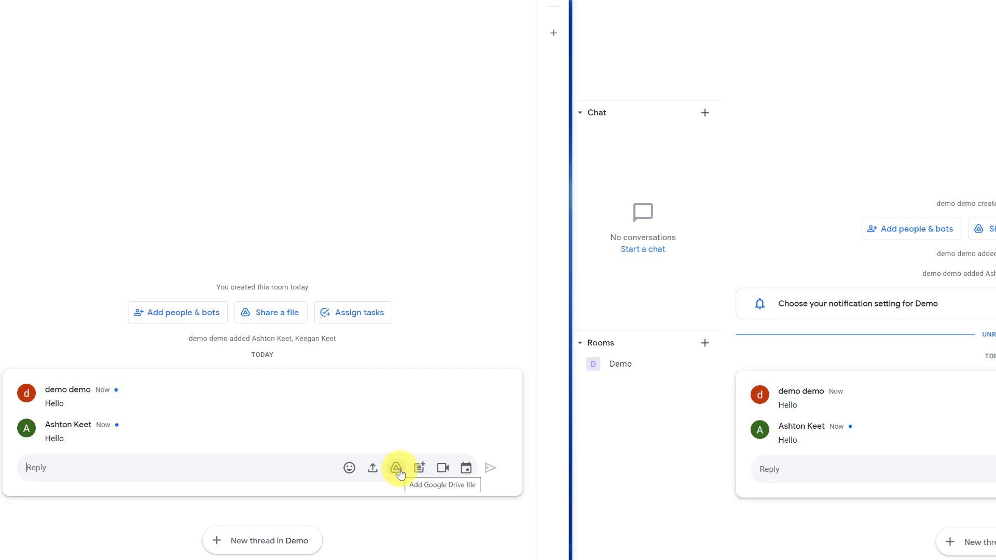
left_click(398, 468)
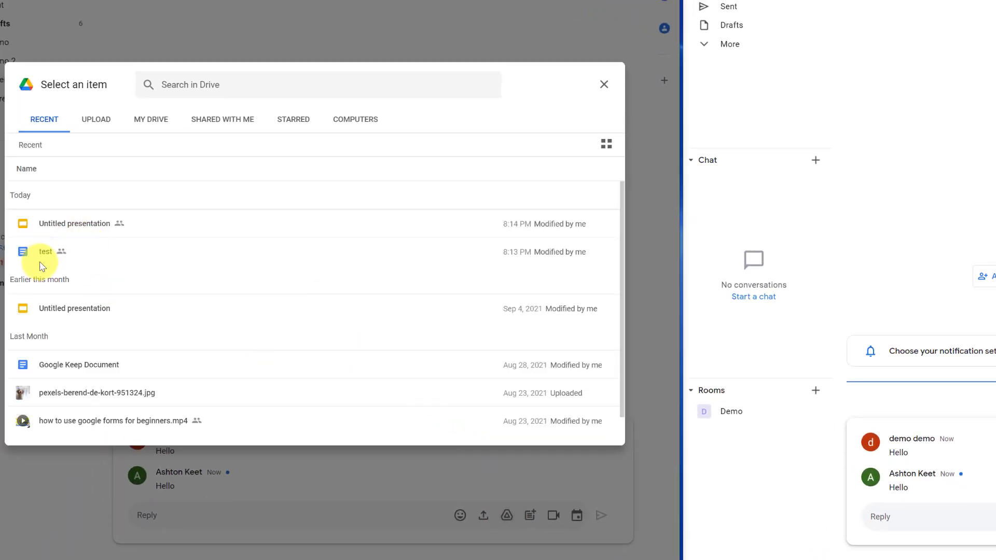
left_click(79, 365)
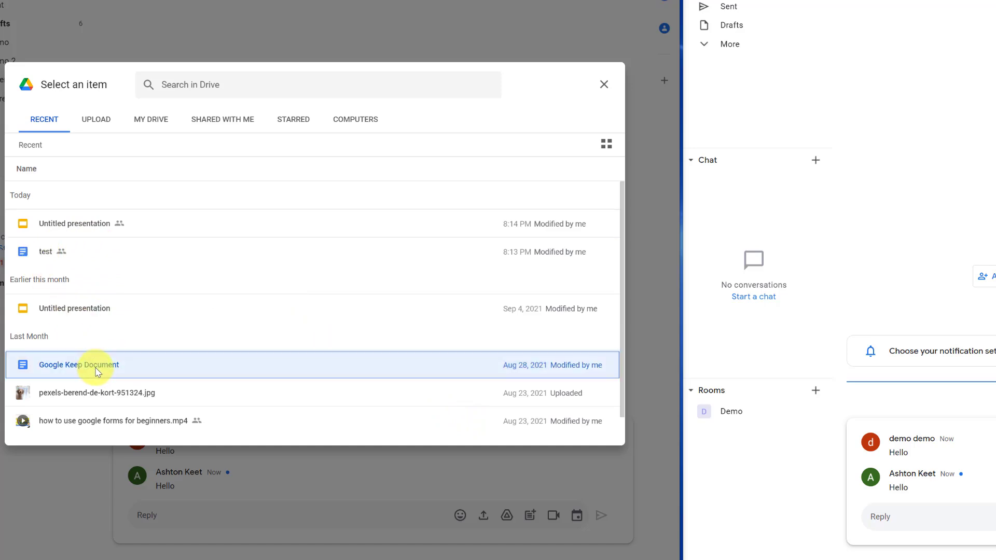
left_click(79, 365)
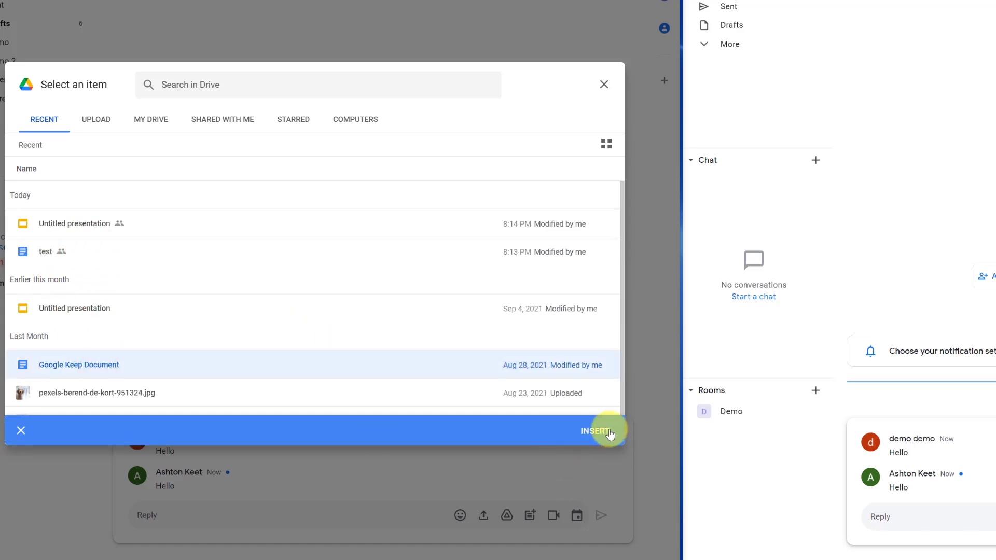
left_click(594, 431)
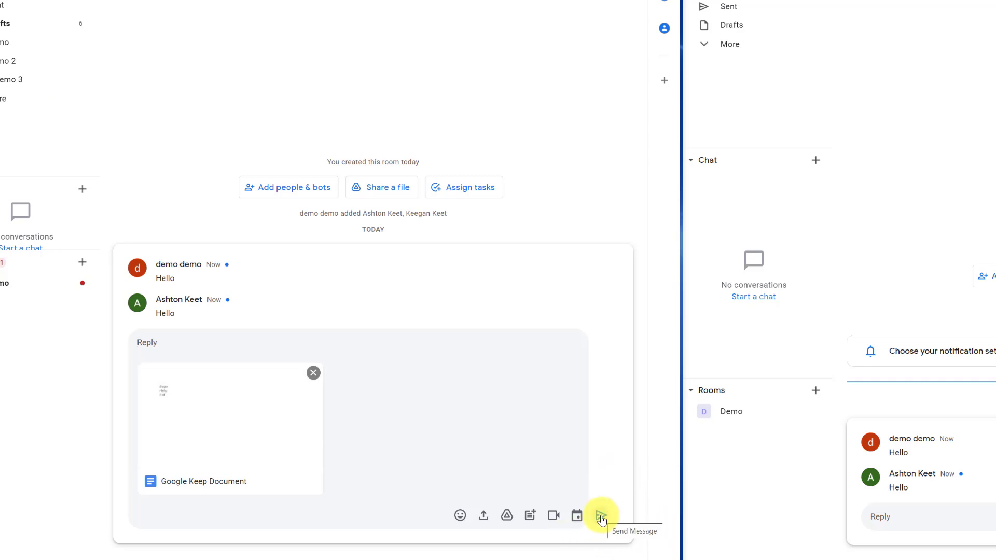
left_click(600, 515)
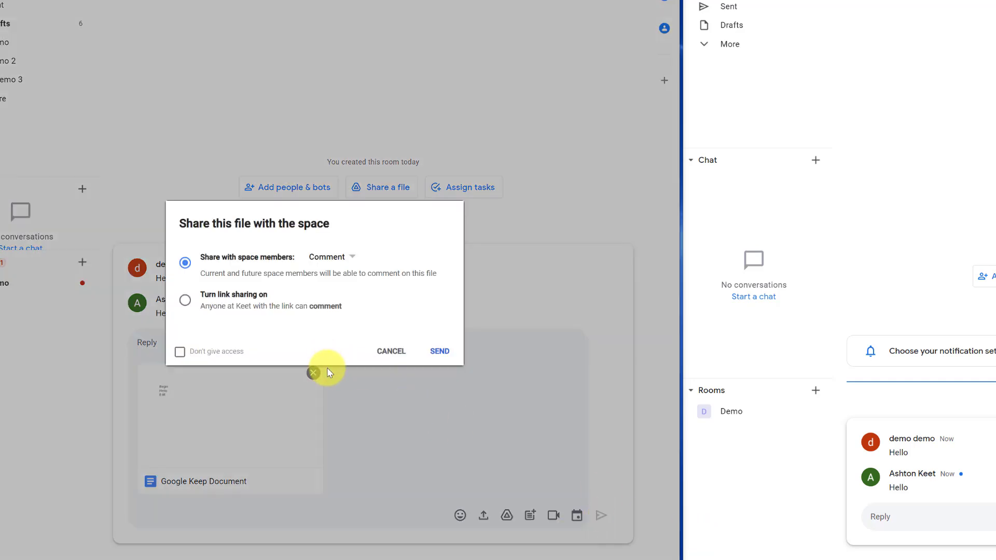
mouse_move(339, 383)
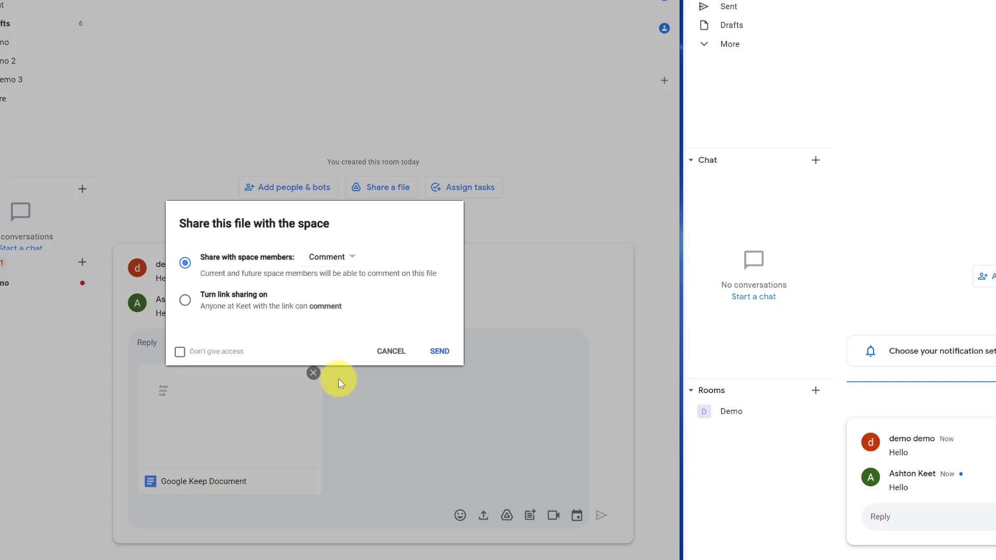
mouse_move(390, 325)
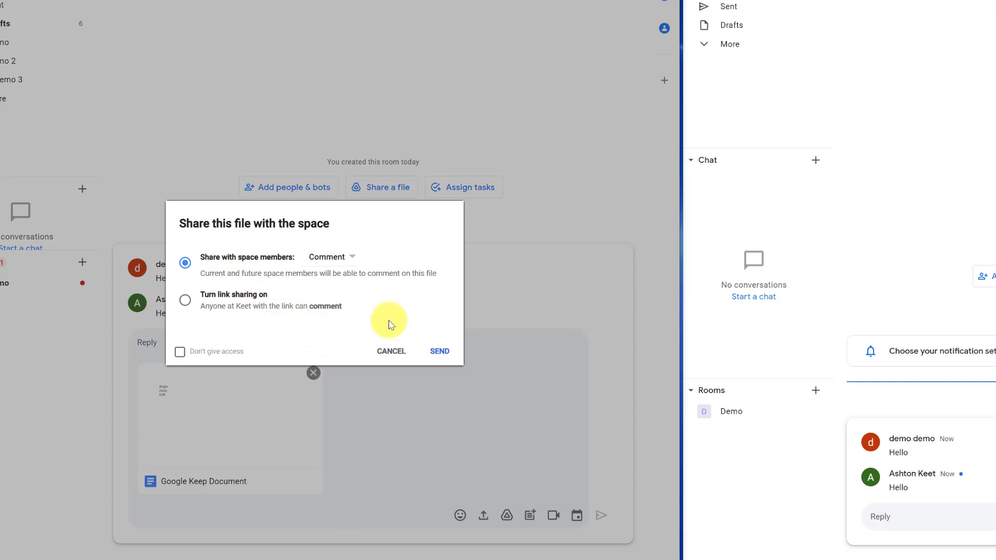
left_click(439, 352)
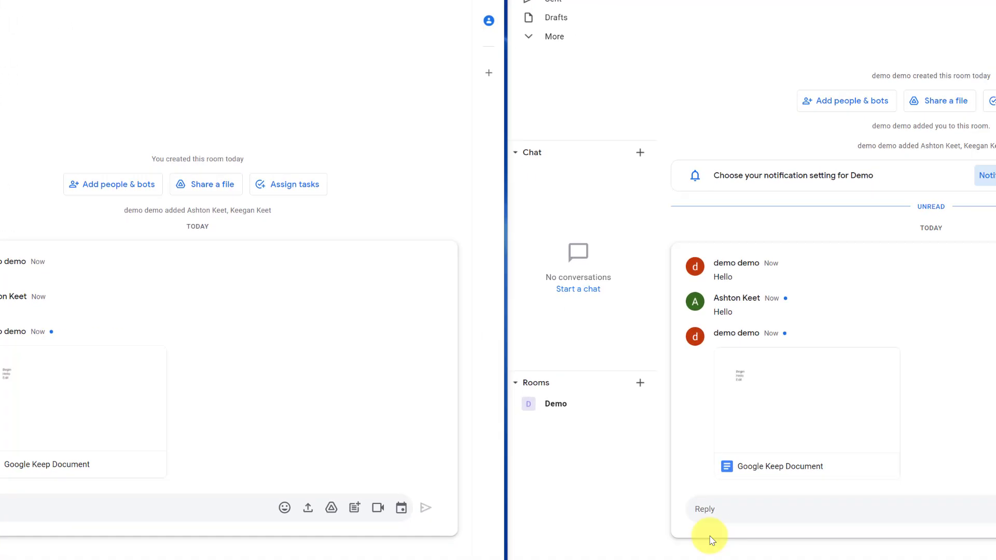
mouse_move(788, 419)
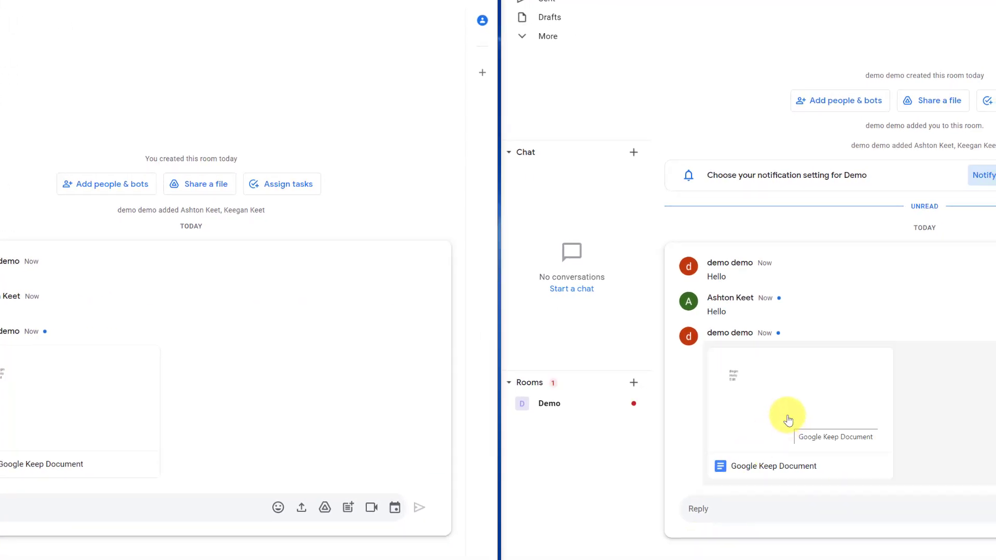
mouse_move(445, 508)
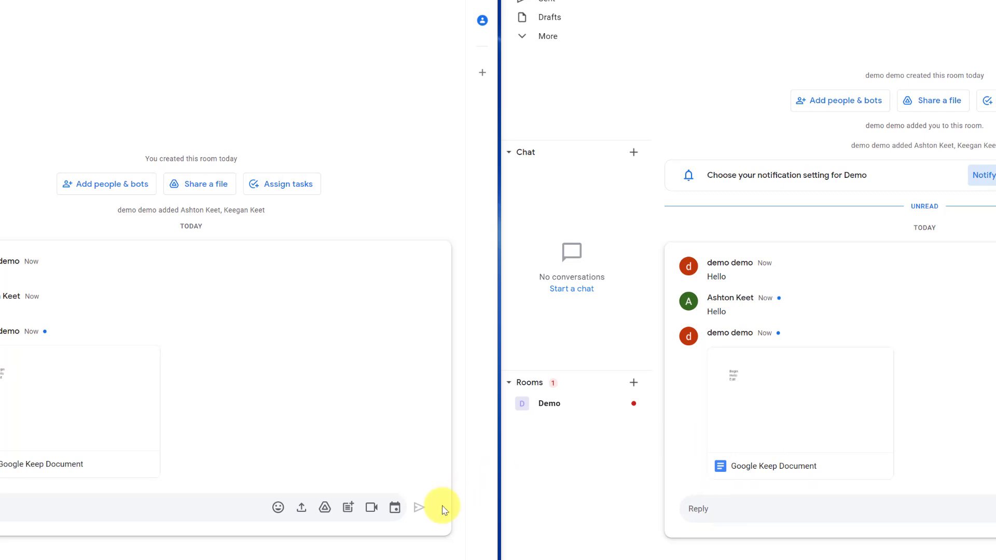
mouse_move(348, 508)
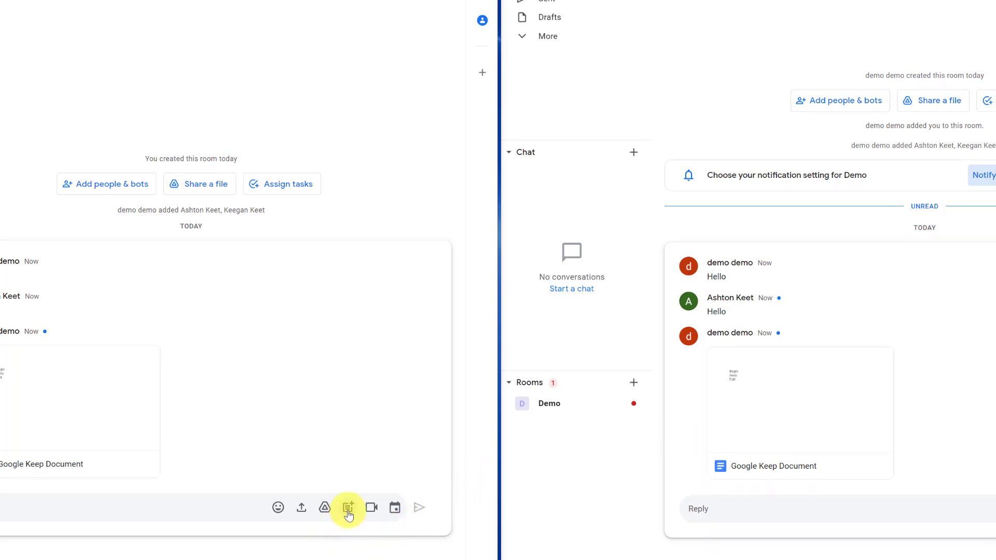
Step: Create a Google Slides presentation named 'Demo' and share it in the room
left_click(347, 507)
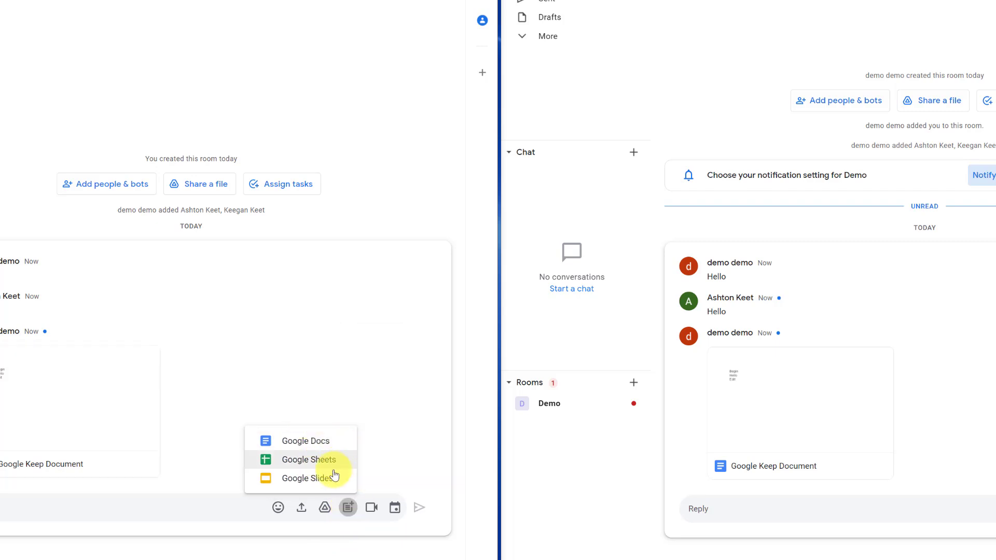
left_click(307, 478)
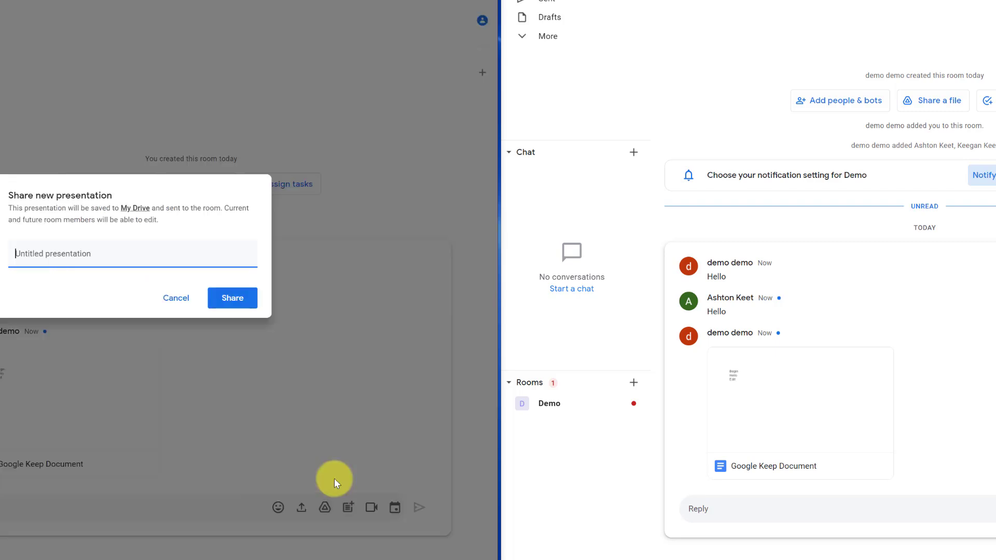
type("D")
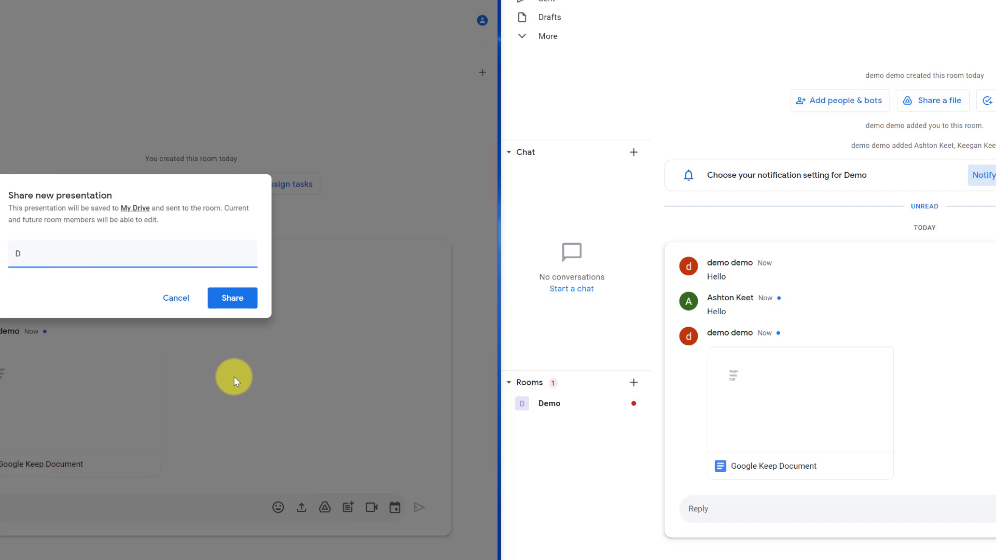
type("emo")
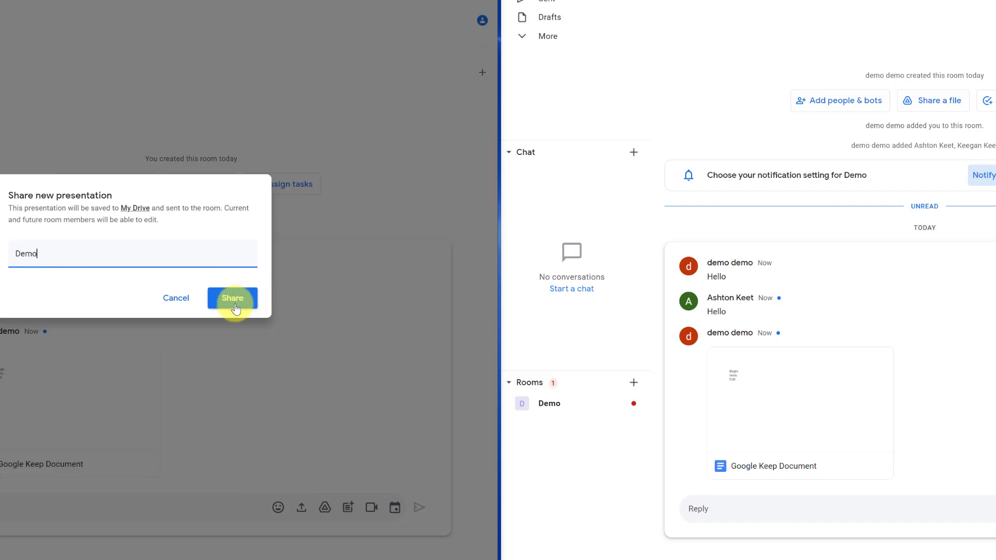
left_click(232, 298)
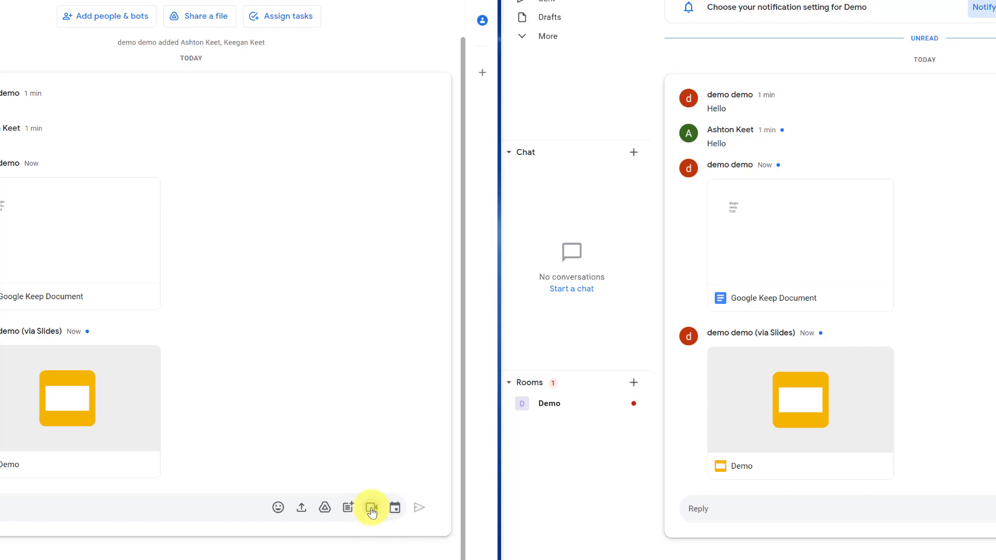
mouse_move(371, 507)
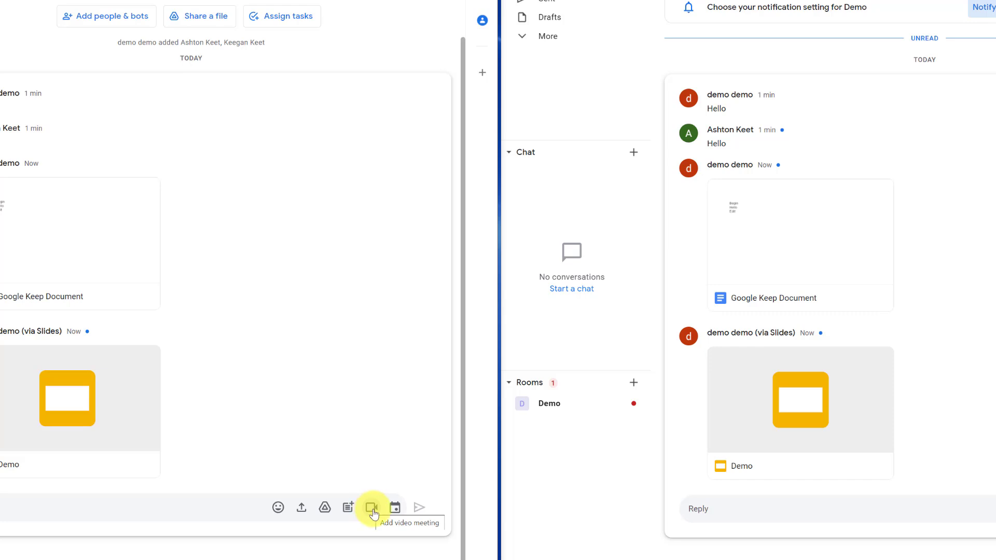
mouse_move(395, 507)
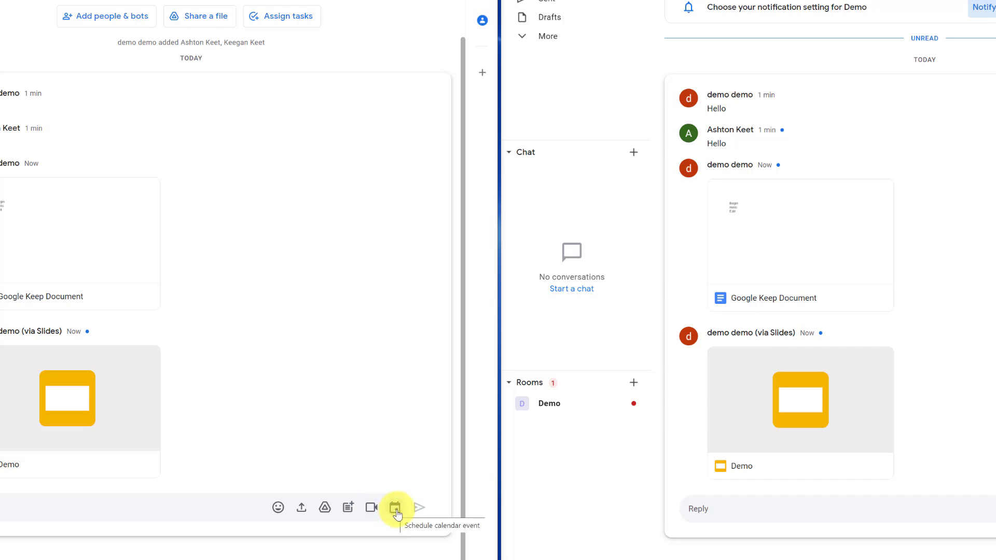
mouse_move(371, 508)
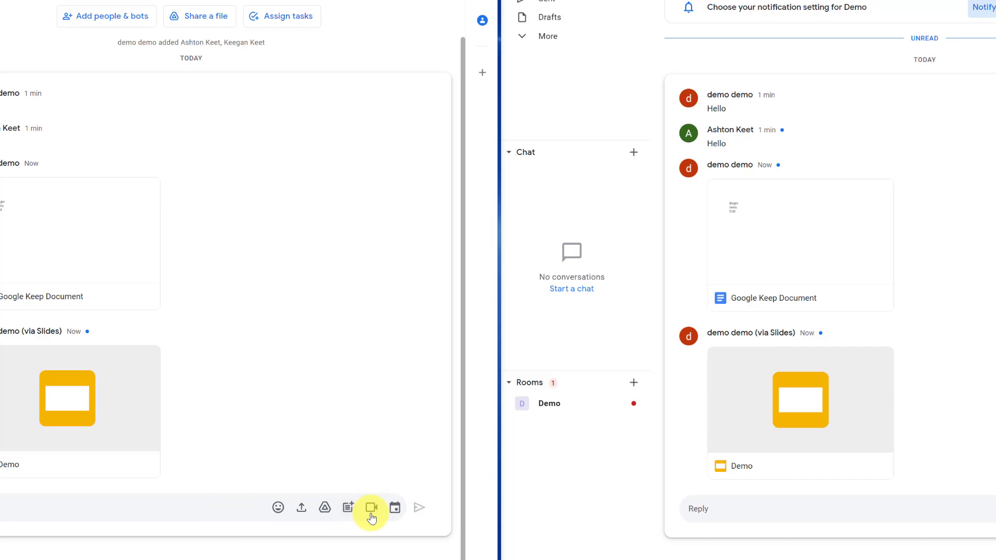
mouse_move(338, 524)
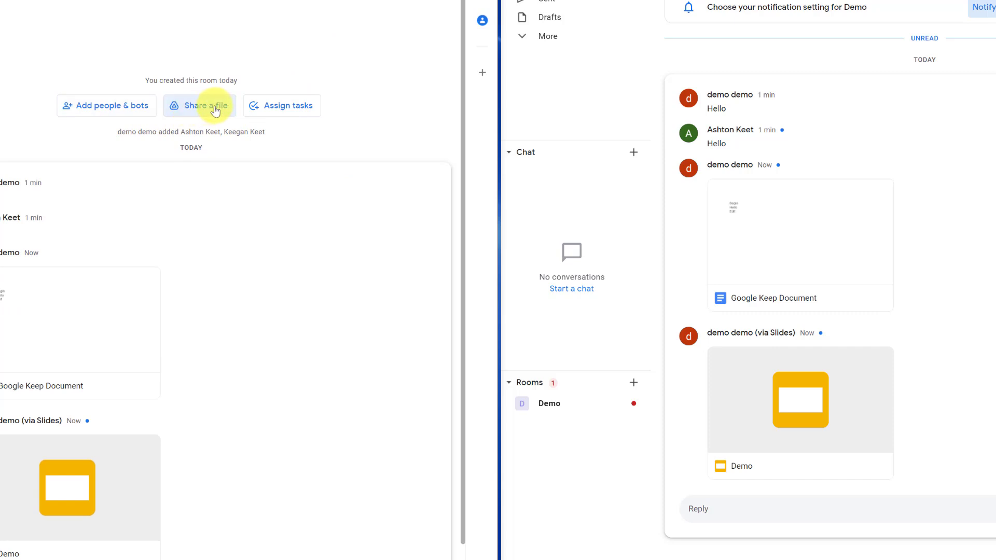
Step: Open the Drive file picker via 'Share a file' in the Demo room
left_click(199, 106)
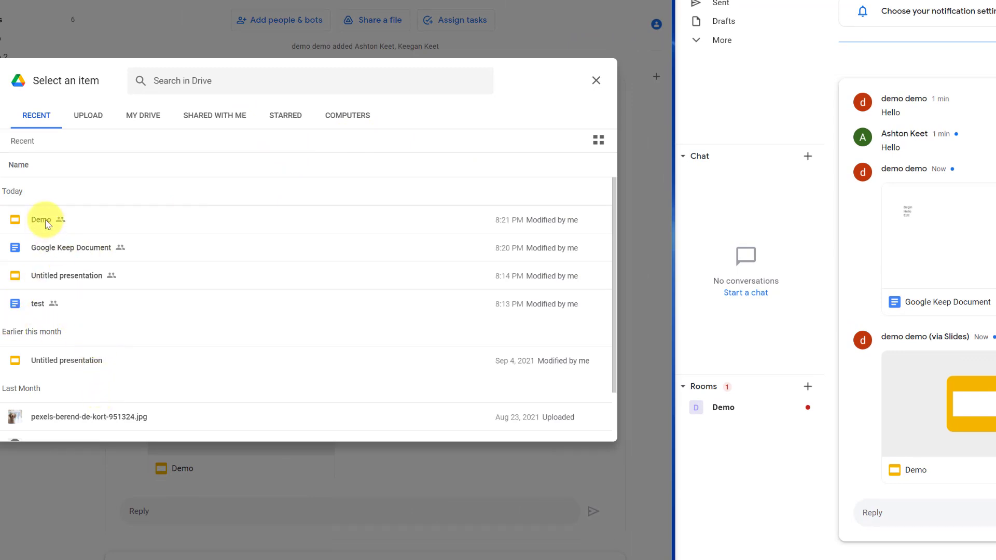
mouse_move(76, 275)
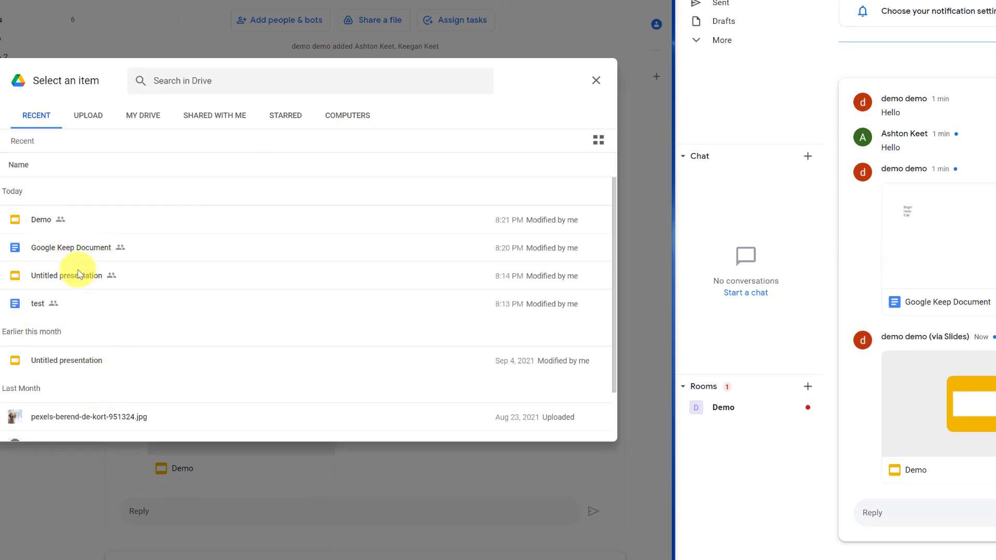
mouse_move(63, 238)
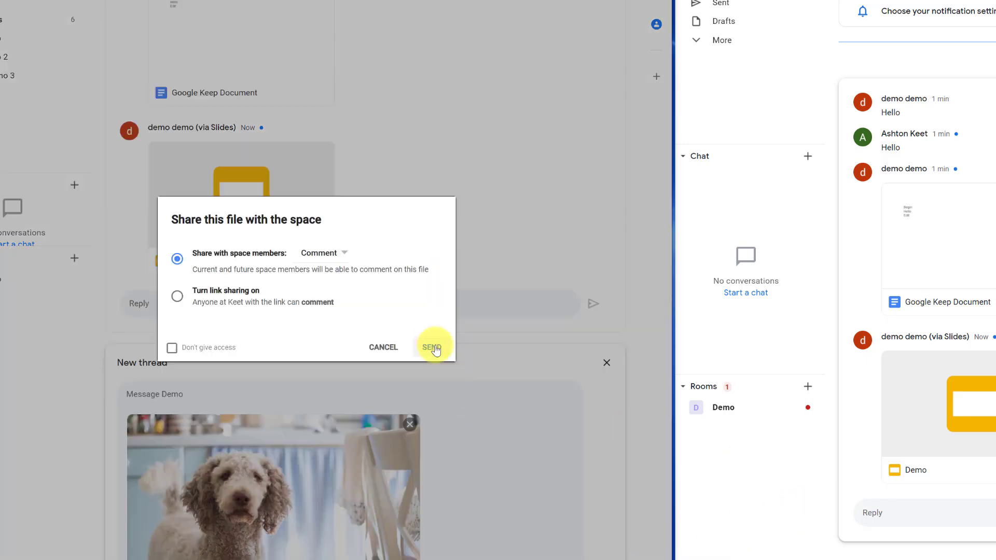
Step: Send the dog photo to a new thread with members allowed to comment
left_click(432, 347)
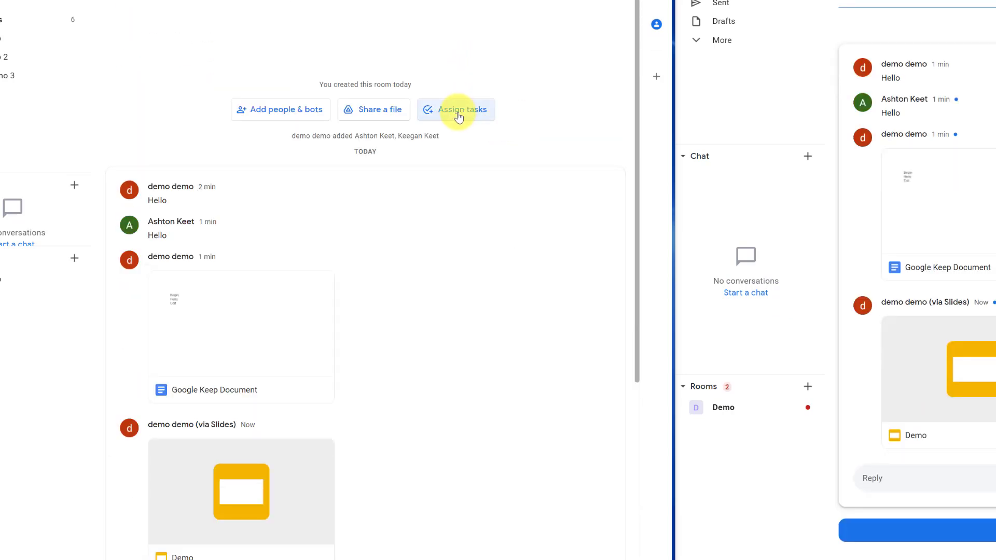
Step: Add space task 'demo test' due tomorrow, assign a member, and mark it complete
left_click(456, 110)
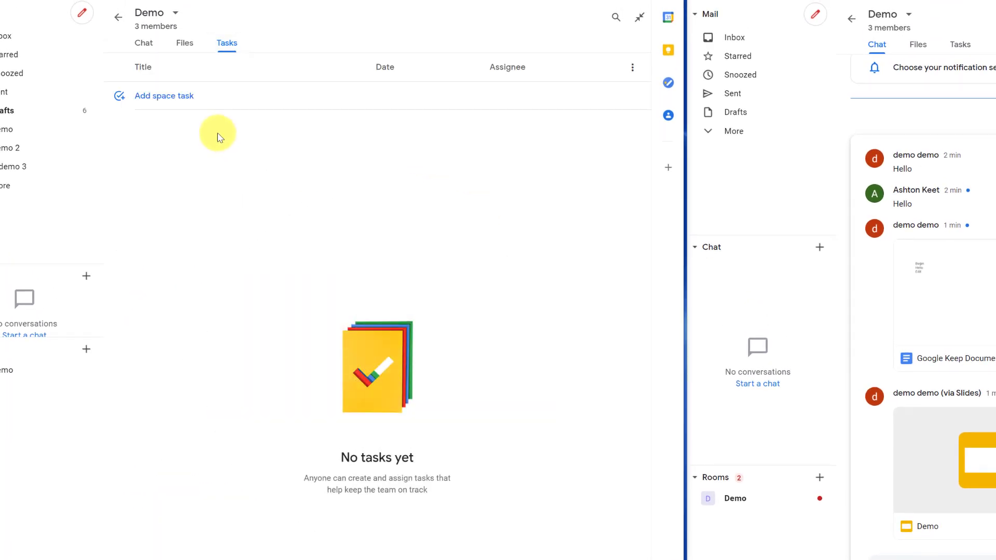
mouse_move(164, 96)
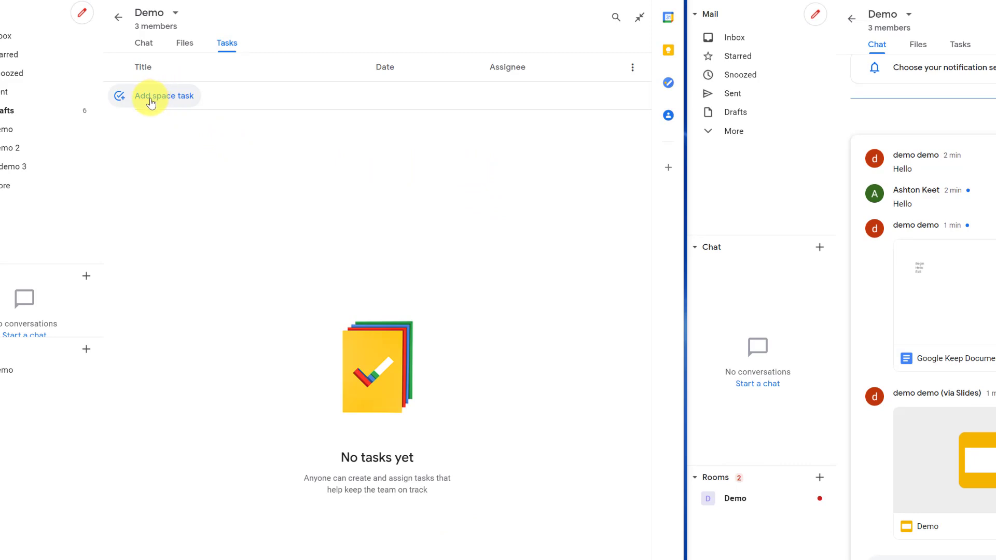
left_click(164, 96)
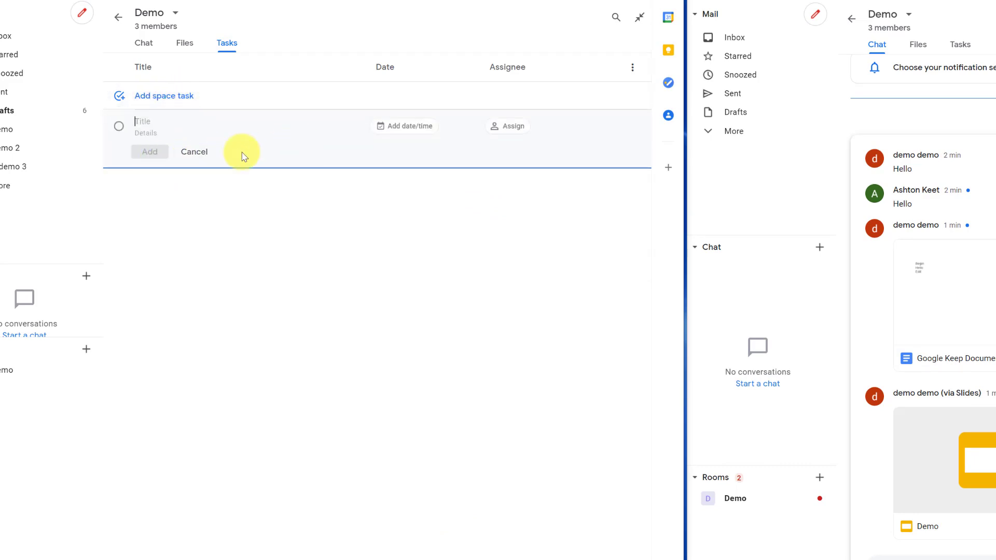
mouse_move(162, 140)
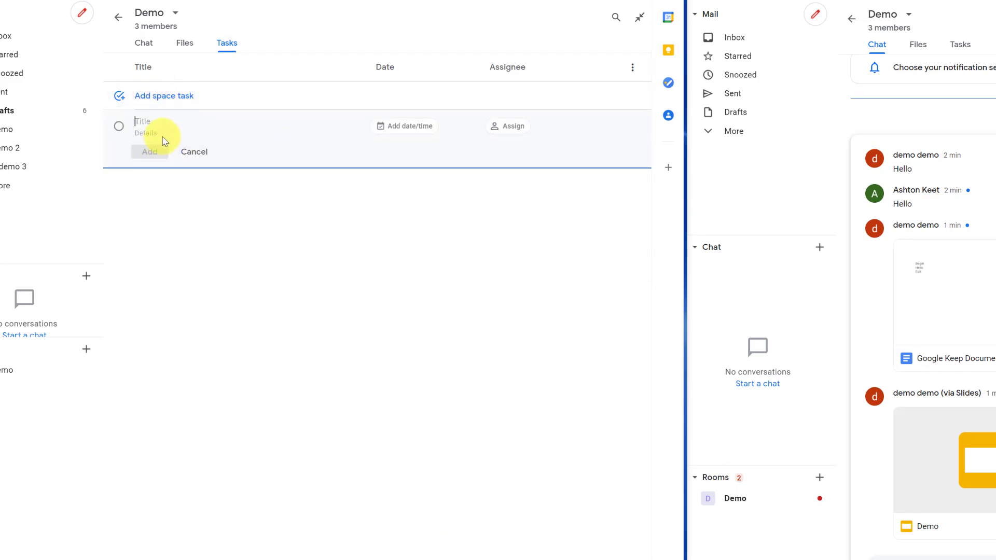
type("demo test")
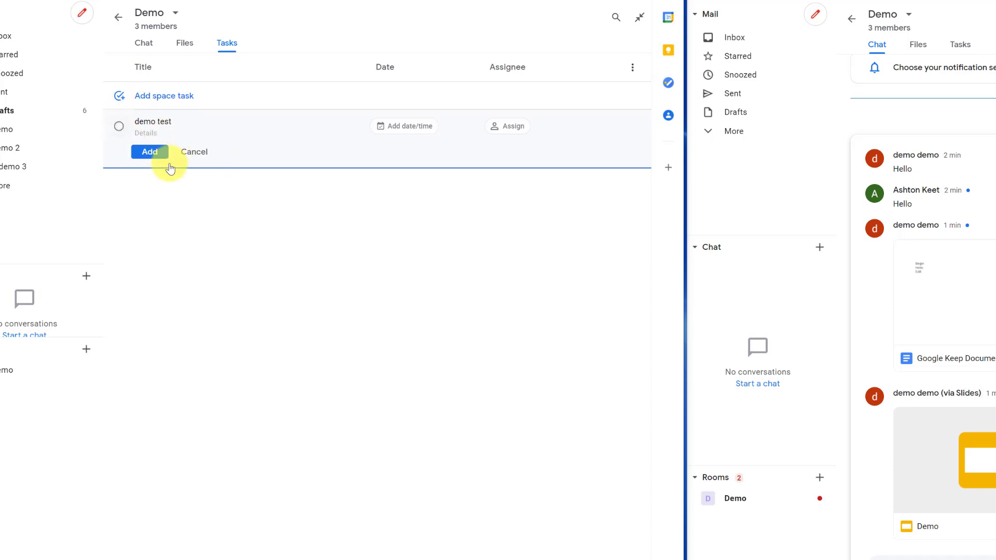
left_click(404, 125)
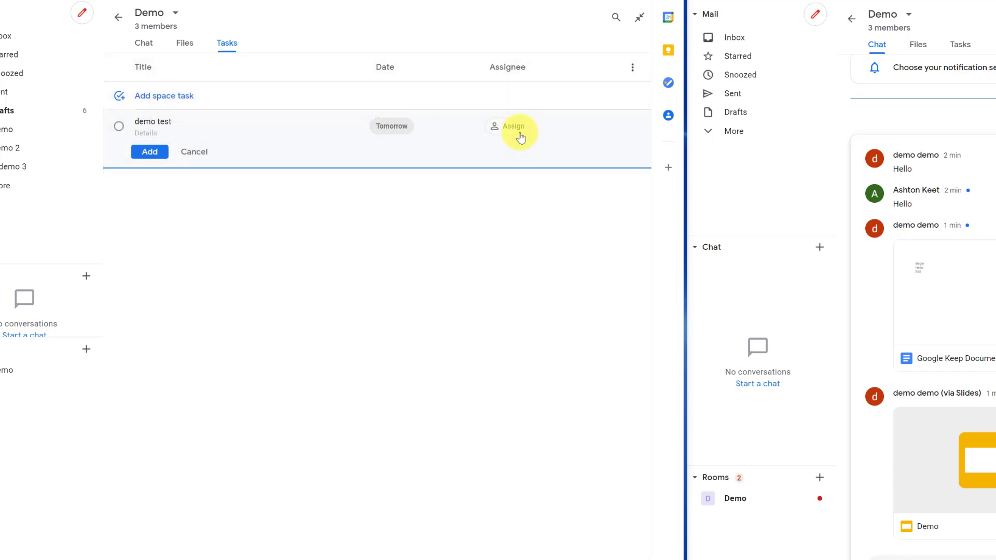
left_click(513, 126)
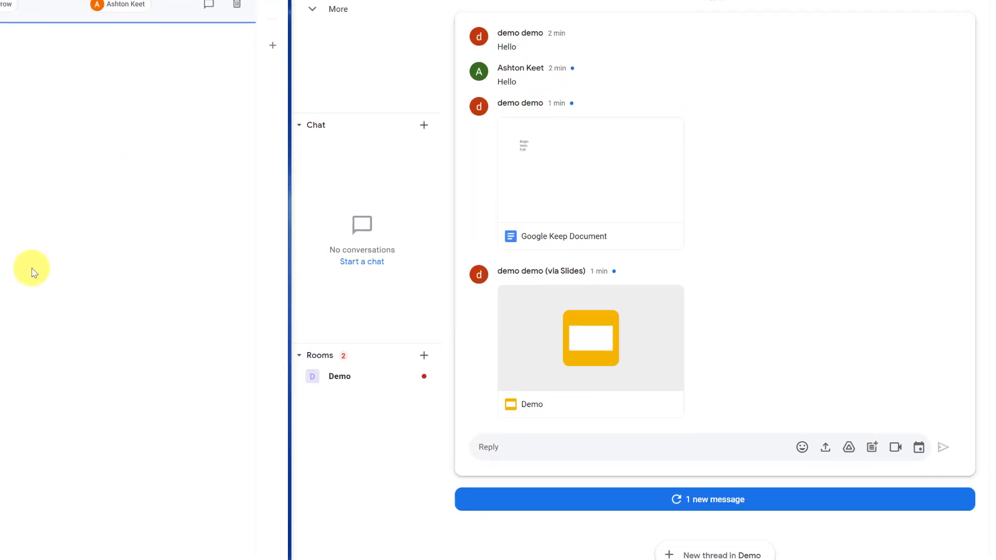
mouse_move(405, 493)
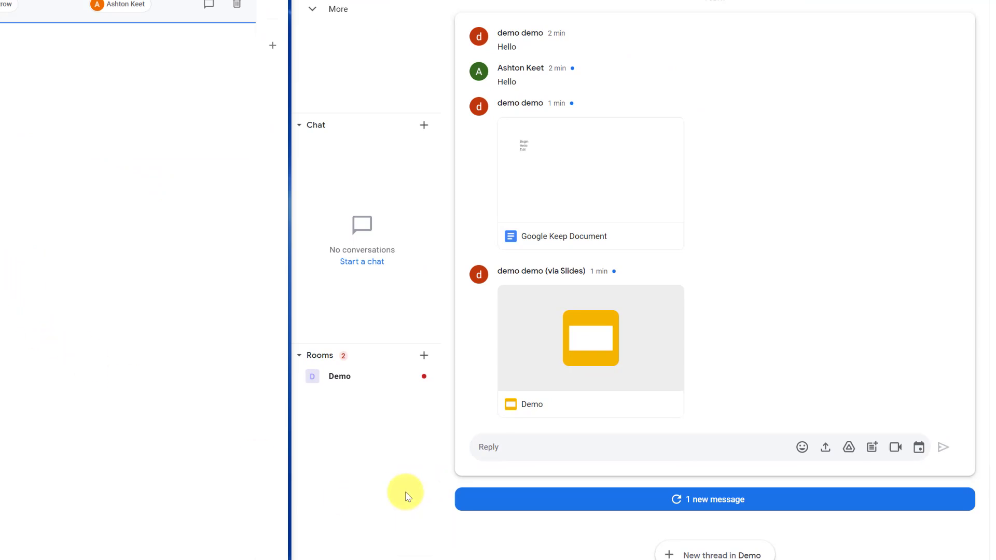
left_click(714, 499)
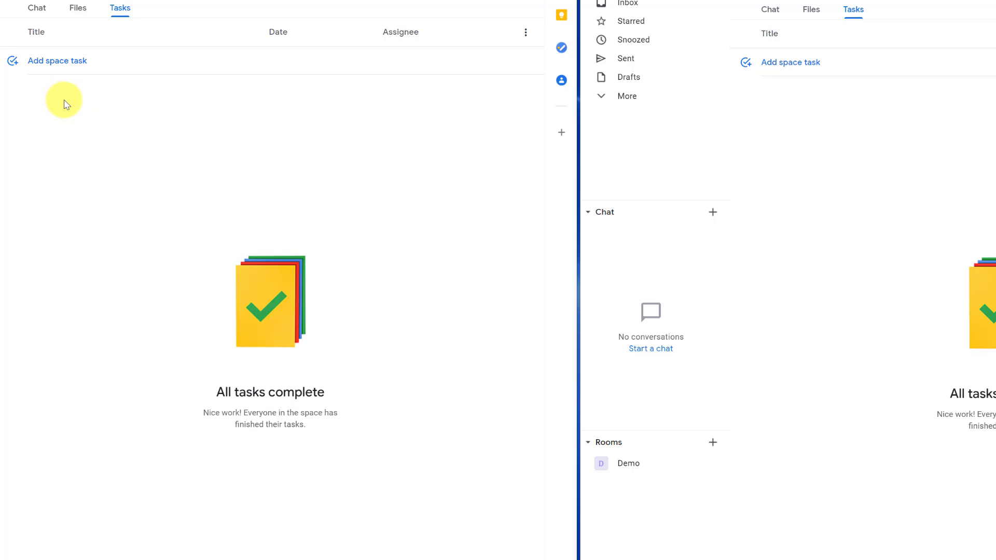
mouse_move(102, 136)
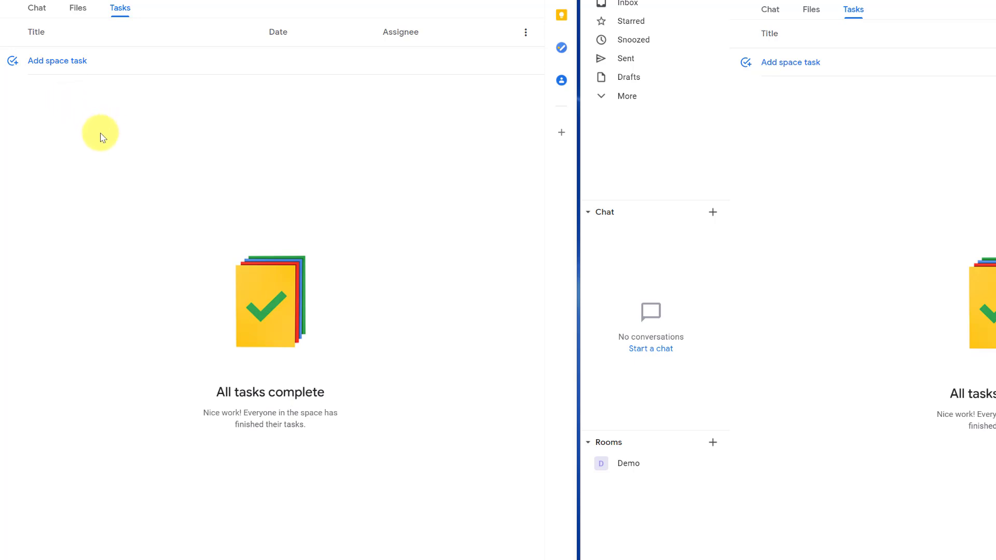
mouse_move(77, 8)
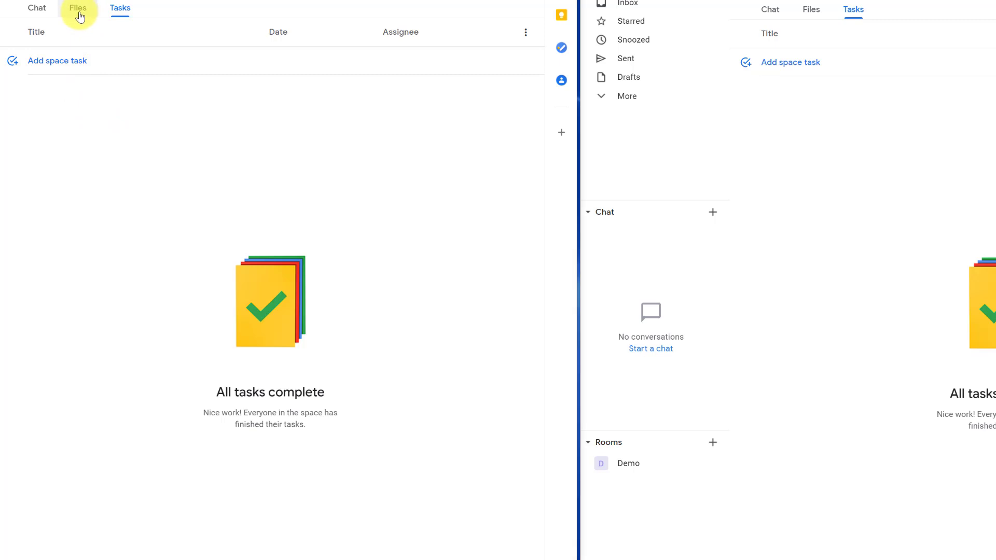
Step: View the Demo room's shared files, then bring up the Google apps launcher
left_click(77, 8)
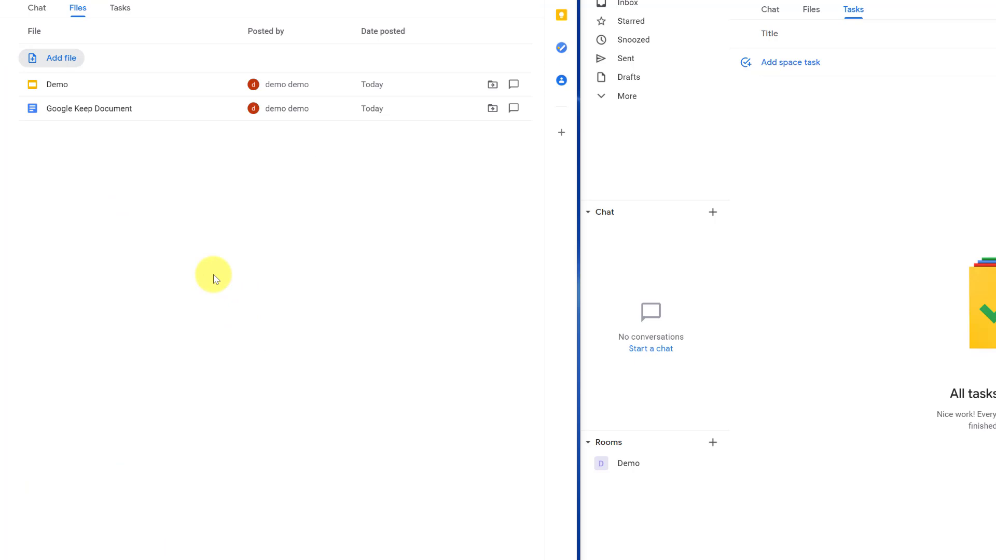
mouse_move(197, 157)
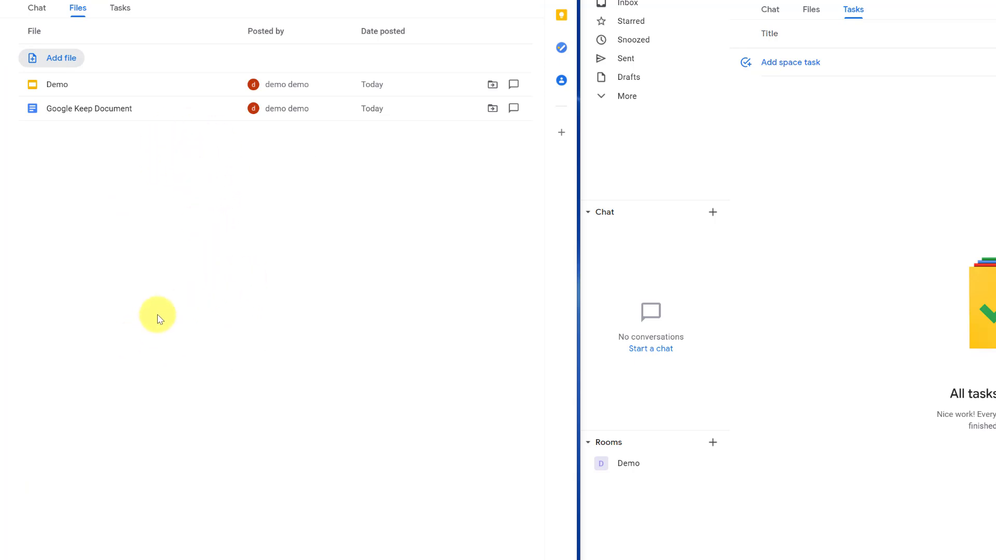
mouse_move(199, 243)
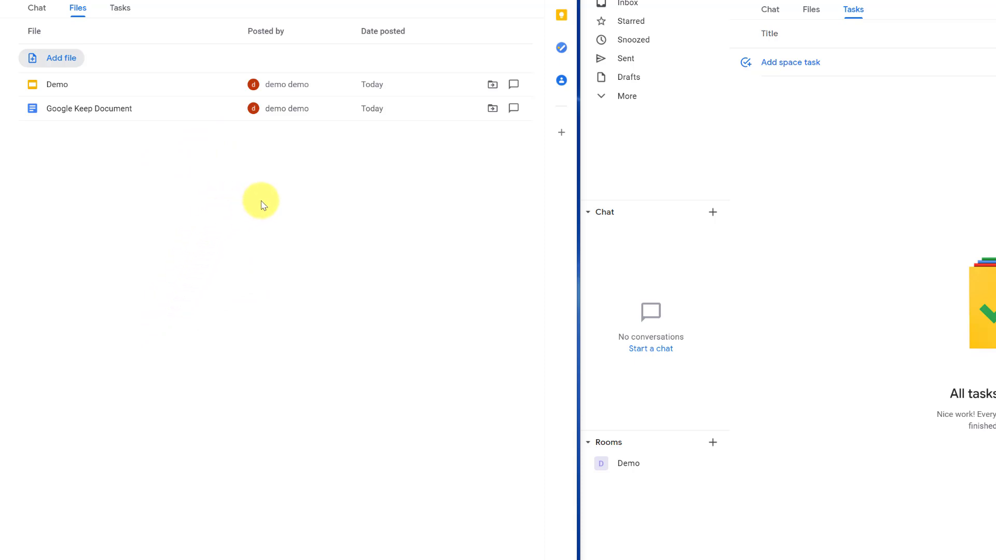
mouse_move(271, 204)
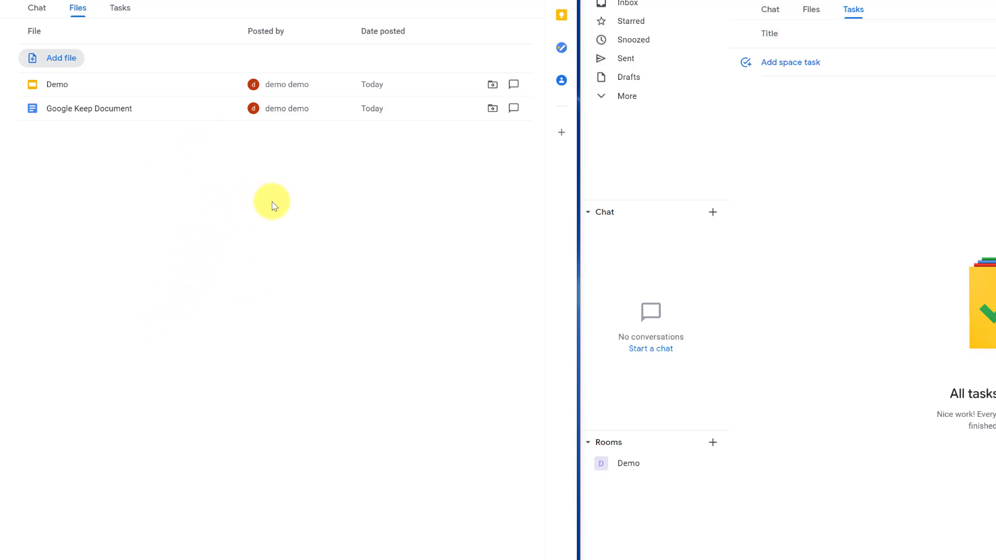
mouse_move(286, 202)
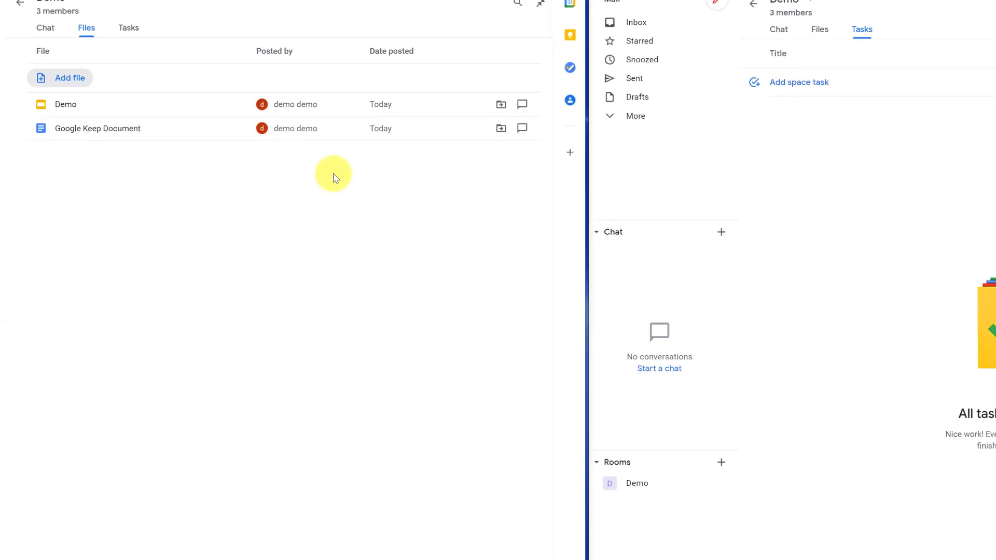
left_click(518, 59)
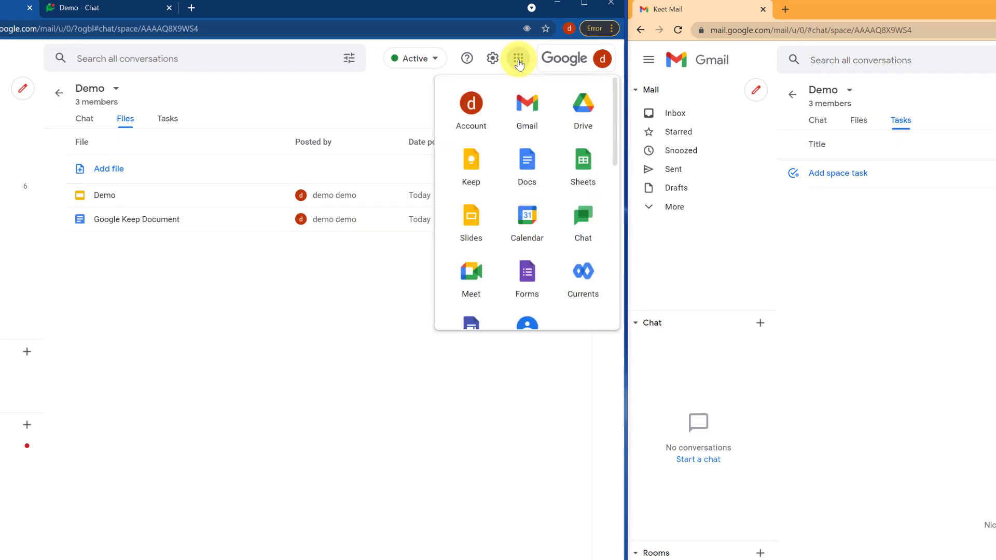
Step: View the Demo room's dog photo and task updates in standalone Google Chat, then return to Gmail
left_click(582, 223)
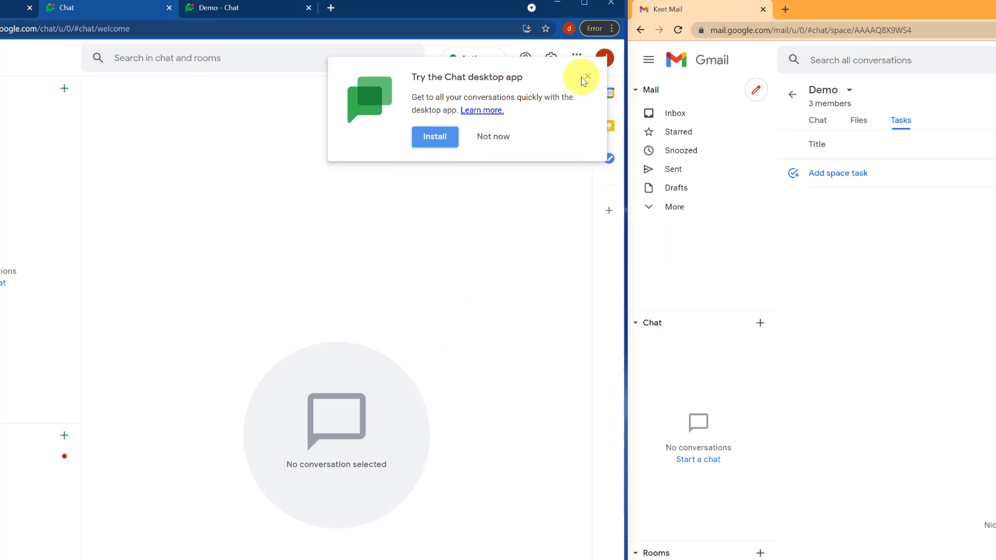
left_click(584, 77)
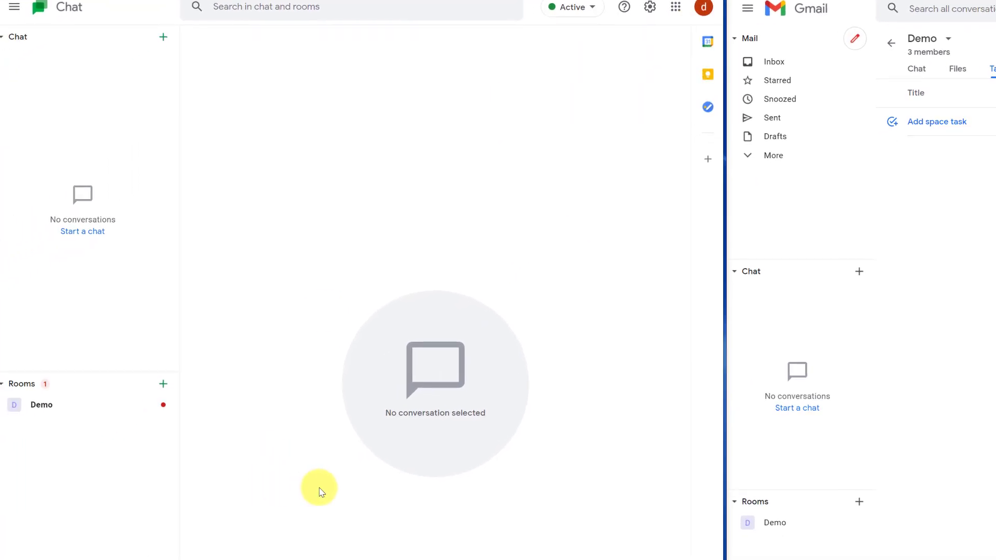
mouse_move(324, 495)
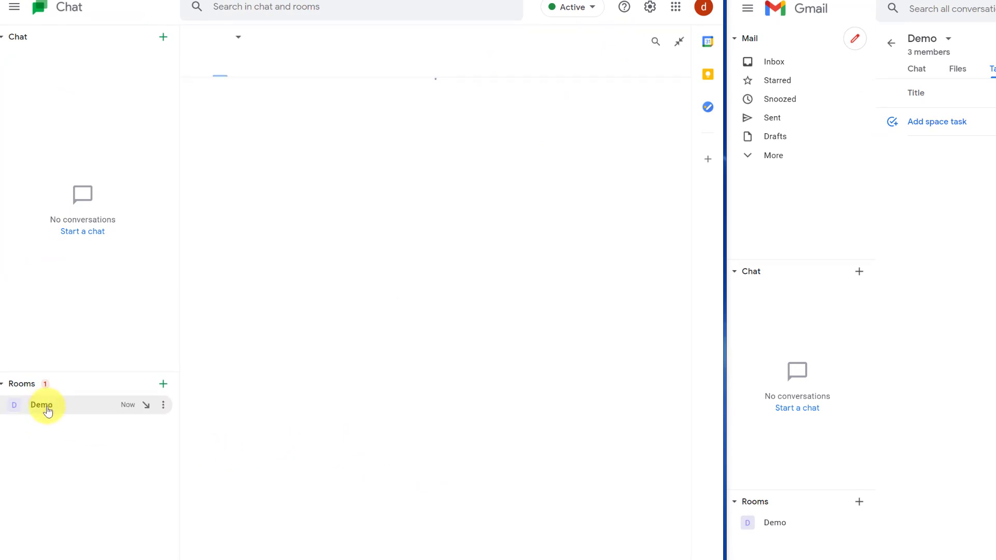
left_click(40, 406)
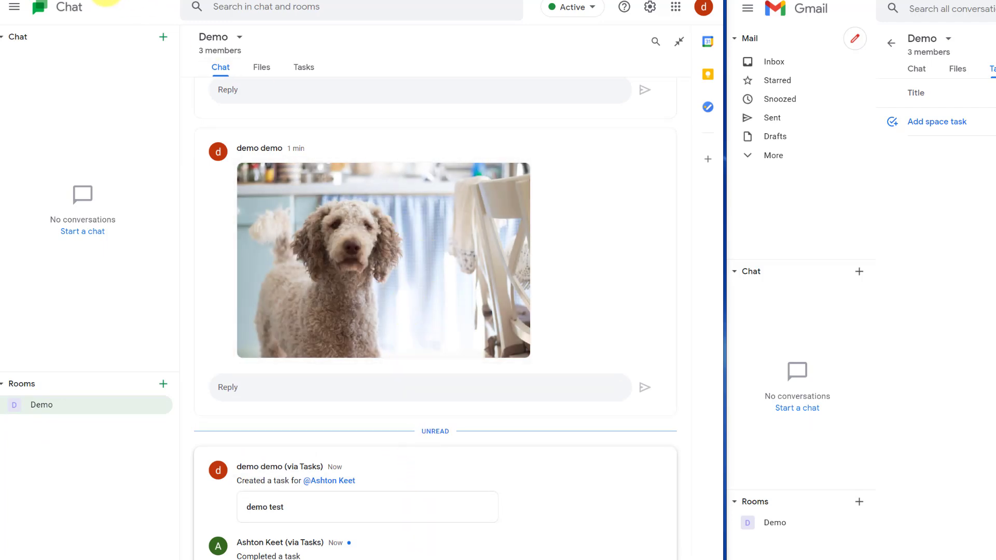
left_click(261, 67)
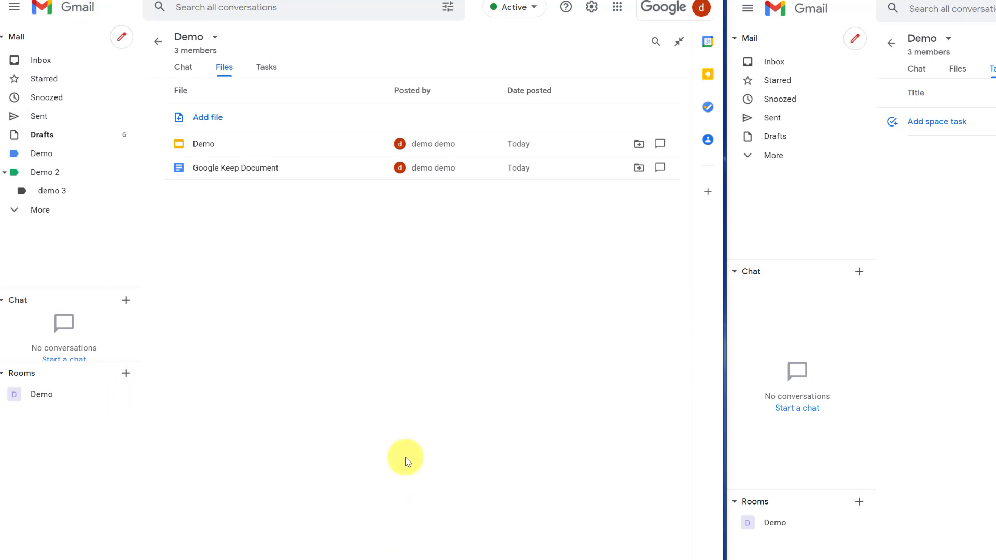
mouse_move(206, 525)
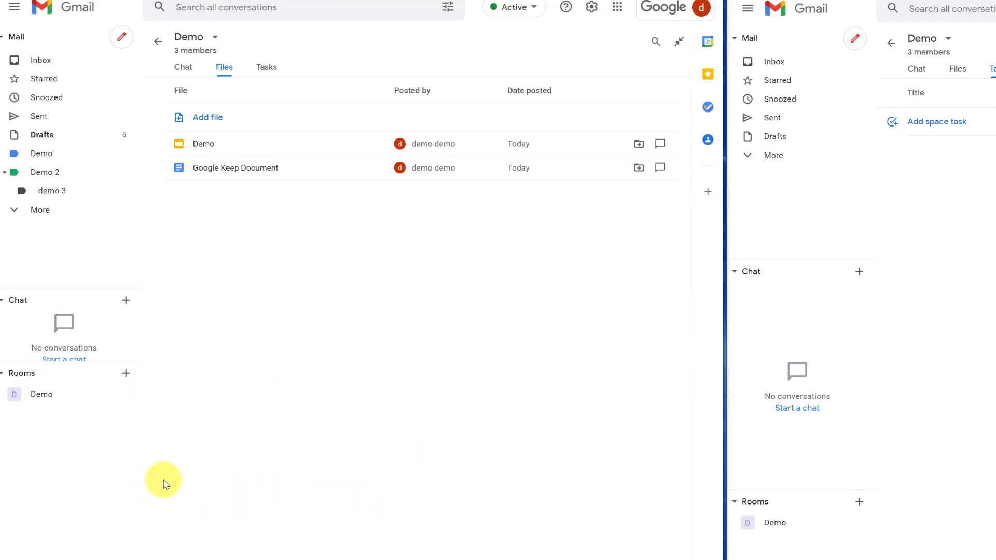
mouse_move(125, 300)
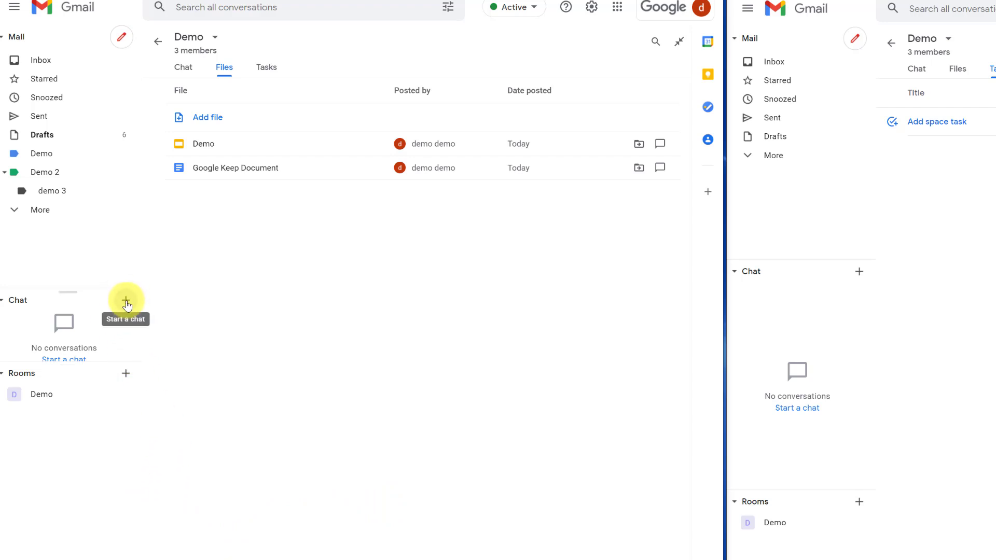
Step: Find the GIPHY bot and add it to the Demo room
left_click(126, 301)
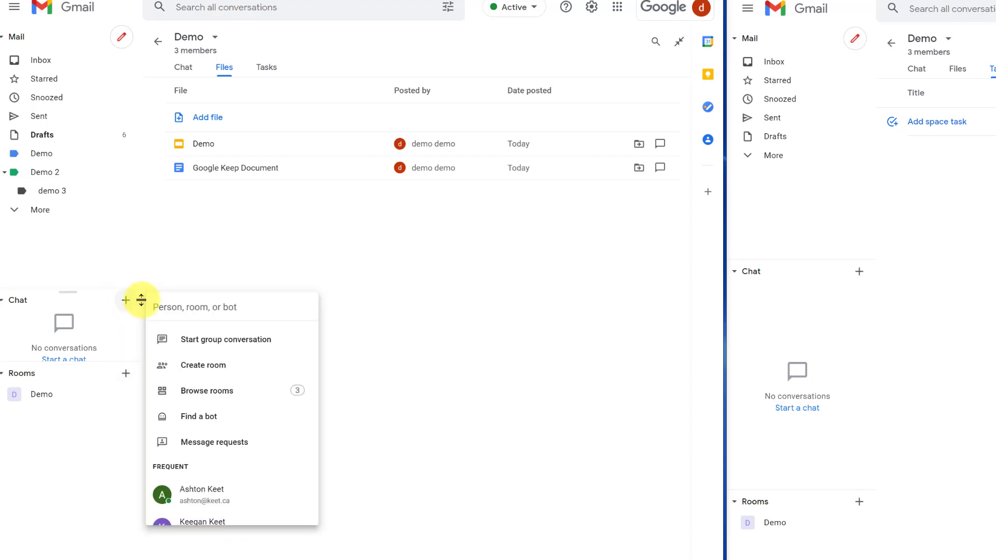
mouse_move(230, 416)
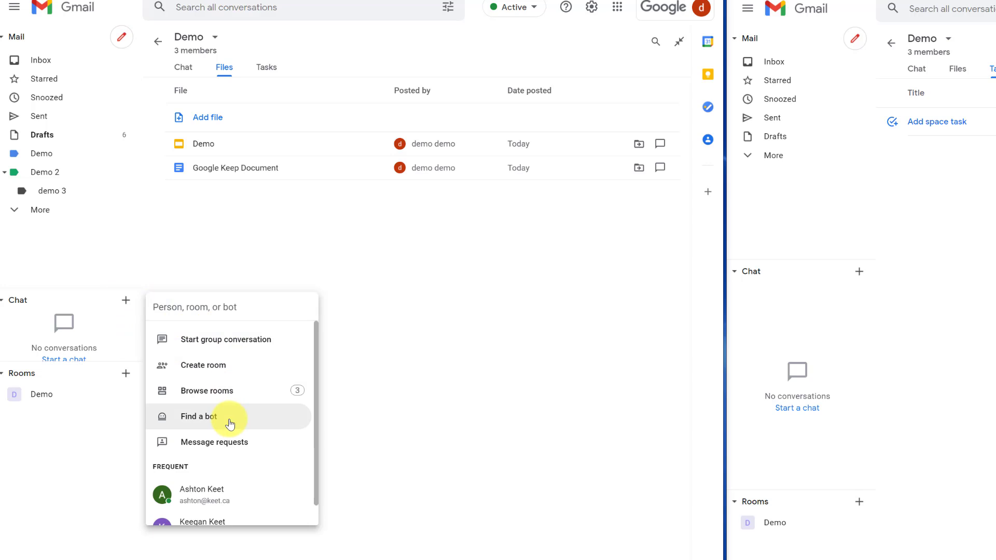
left_click(199, 416)
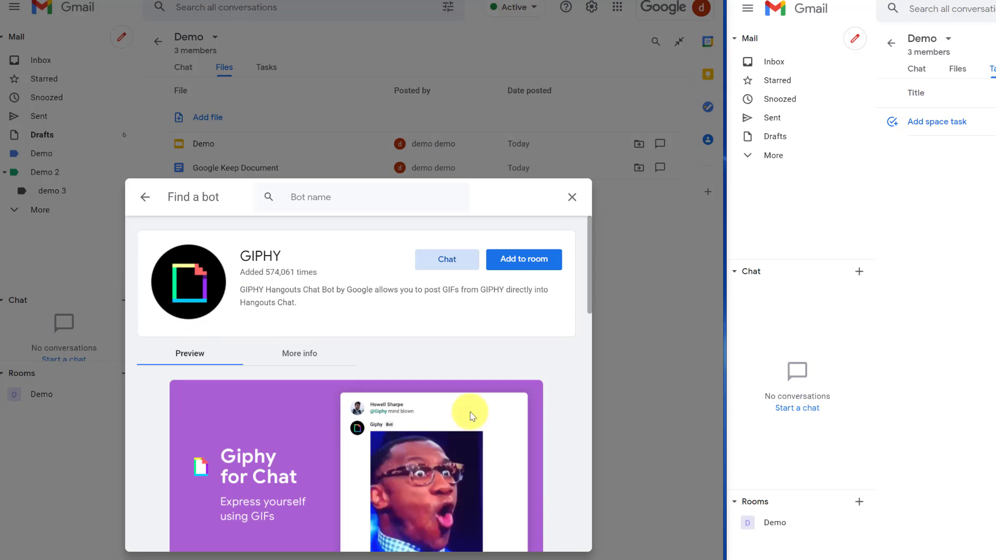
left_click(524, 260)
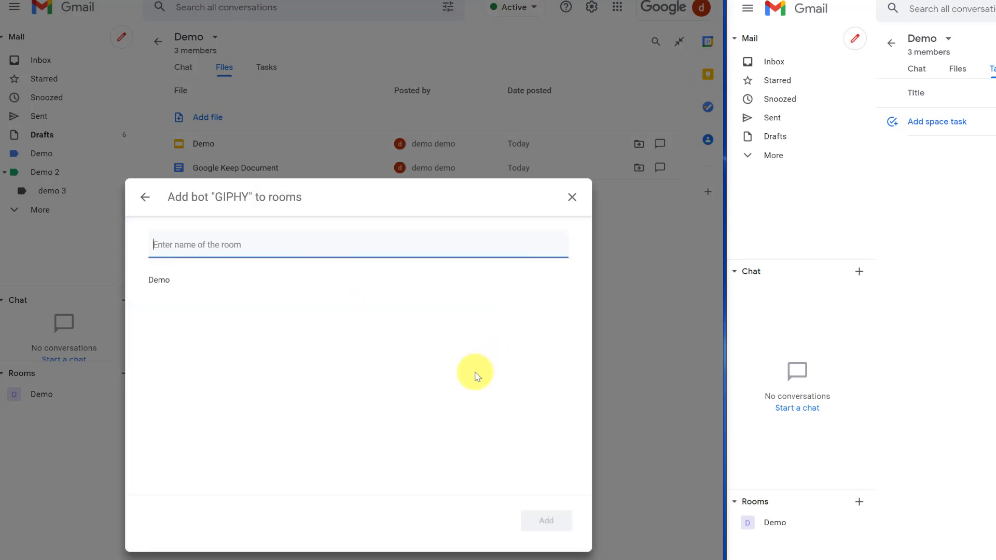
mouse_move(341, 302)
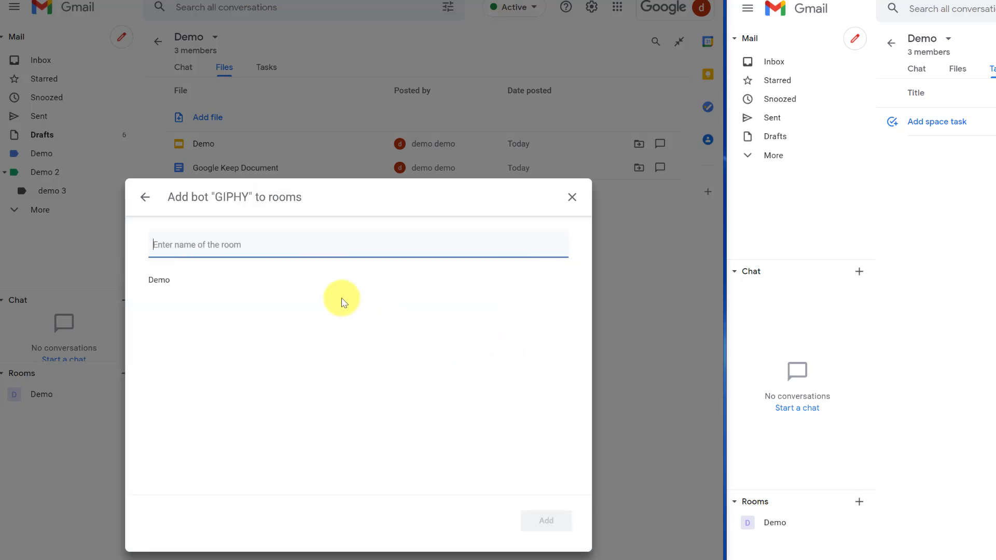
left_click(159, 280)
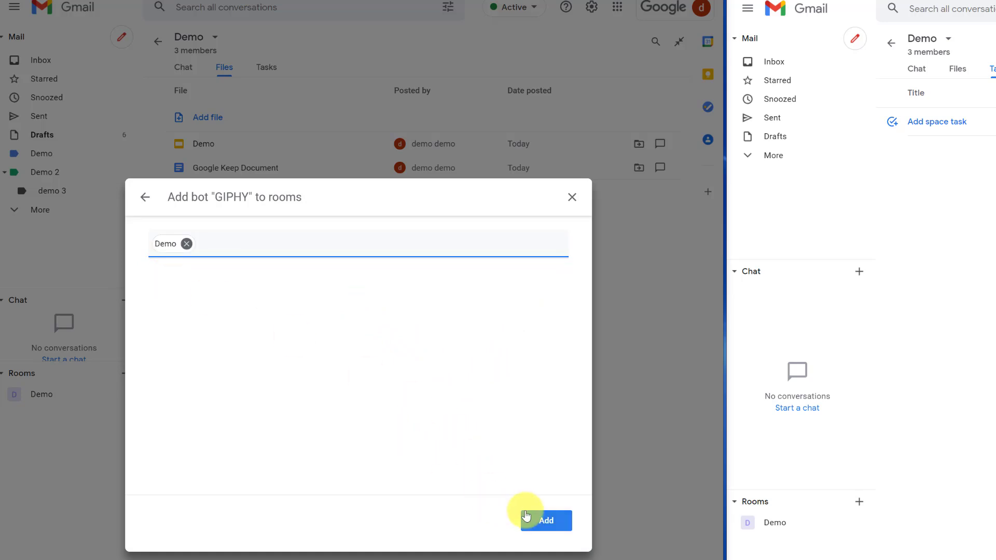
left_click(545, 521)
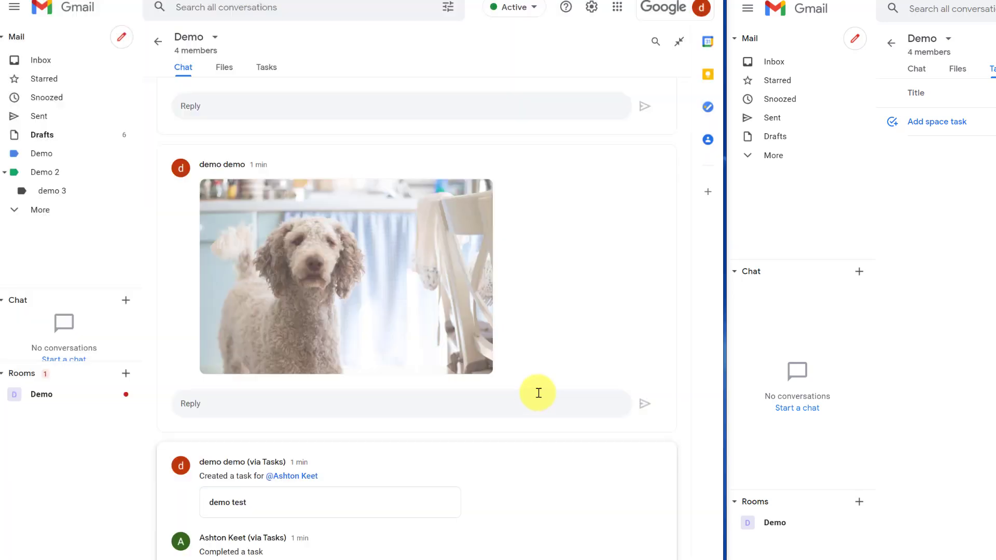
Step: Post a GIF via '/choose funny' plus 'hi' in Demo, and load the new messages in the second account
scroll("down", 3)
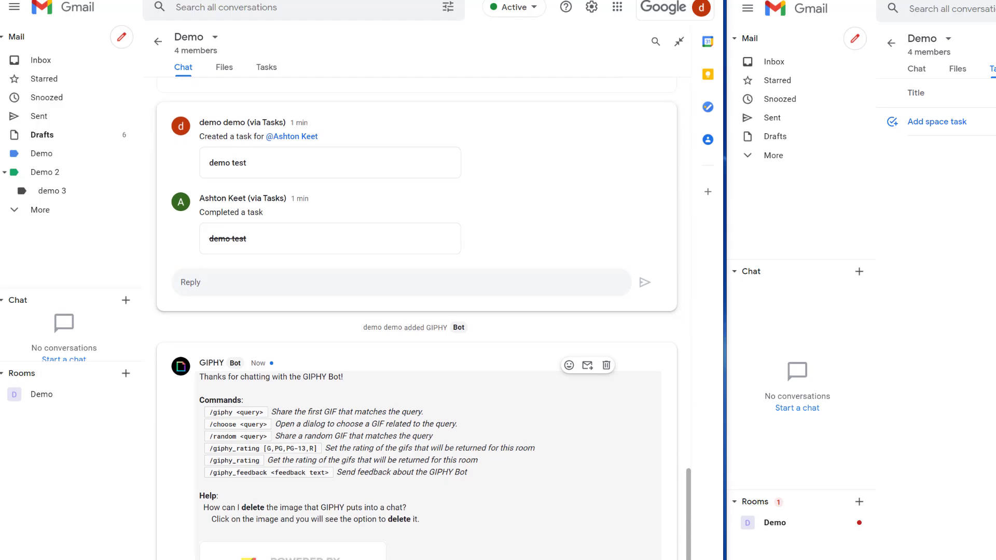
scroll("down", 3)
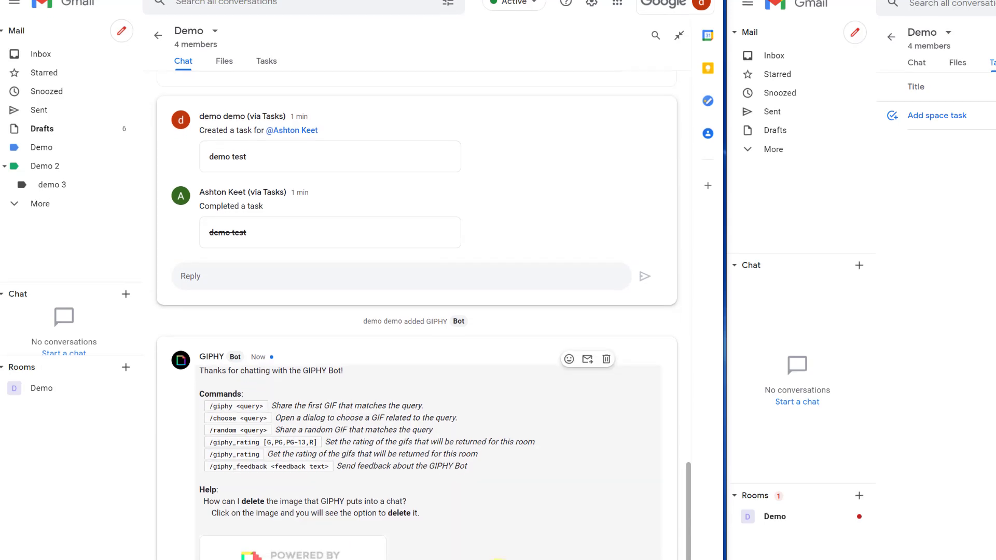
scroll("down", 3)
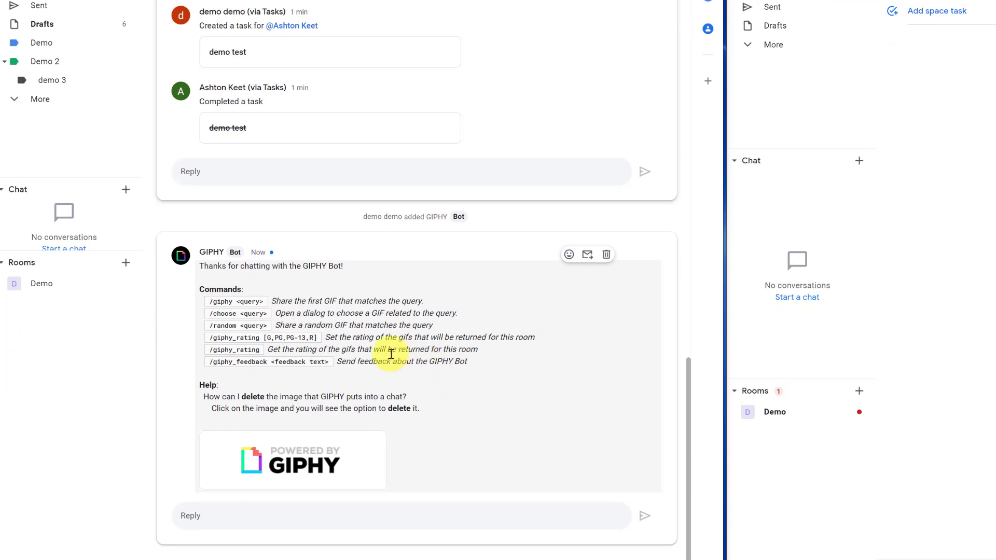
mouse_move(326, 312)
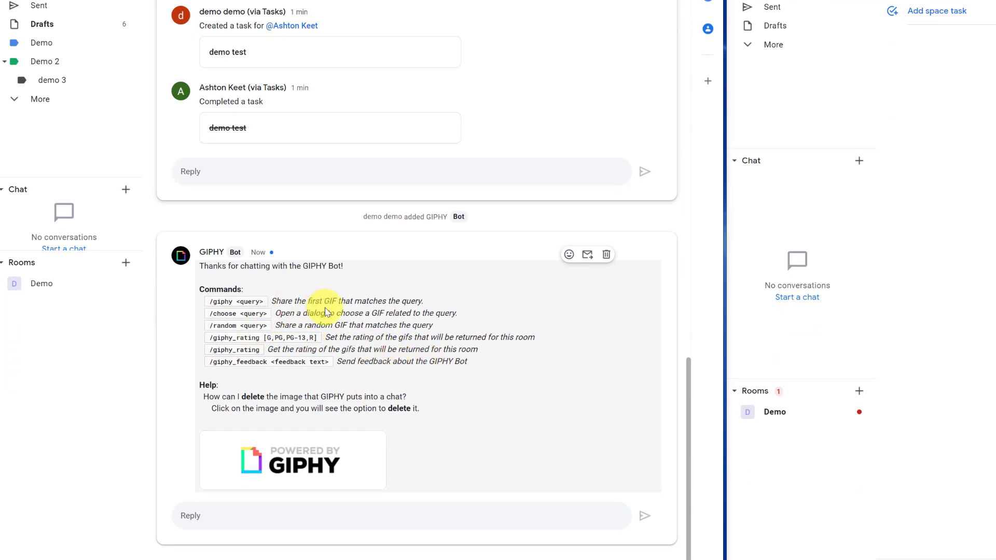
mouse_move(363, 359)
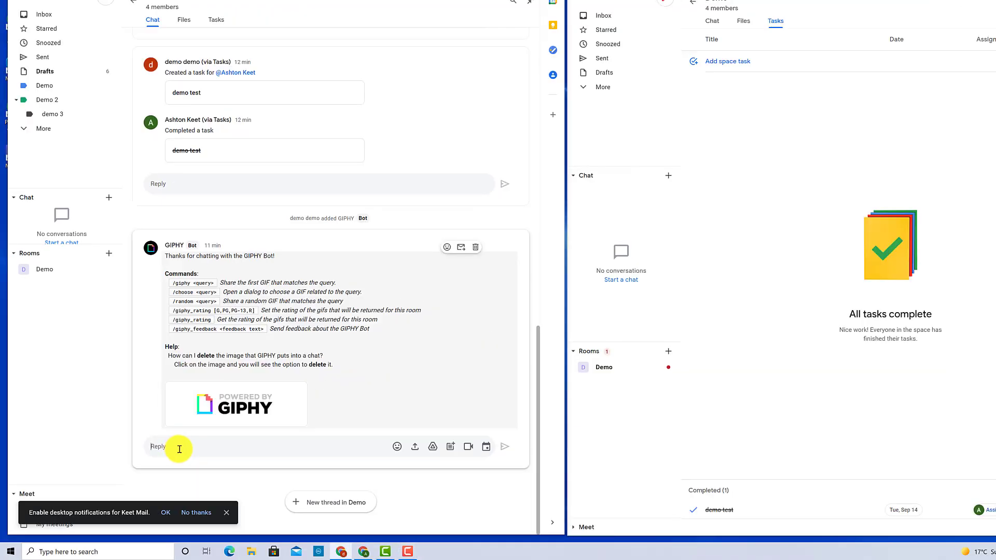
type("/")
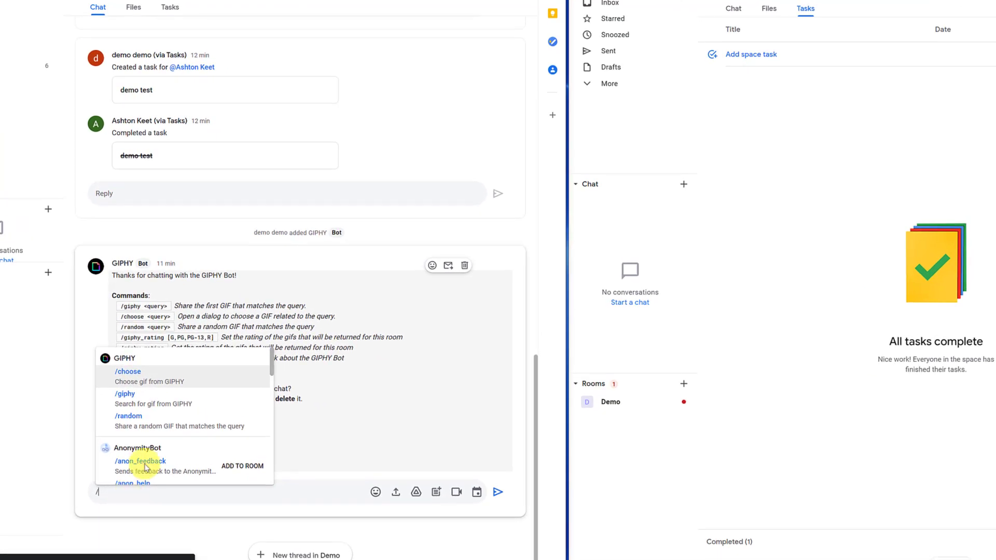
left_click(128, 372)
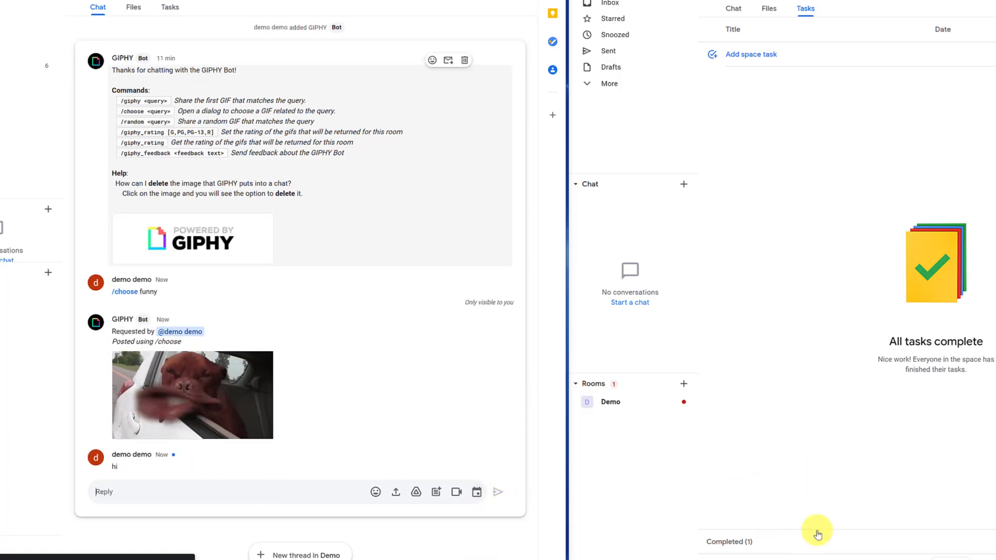
left_click(733, 9)
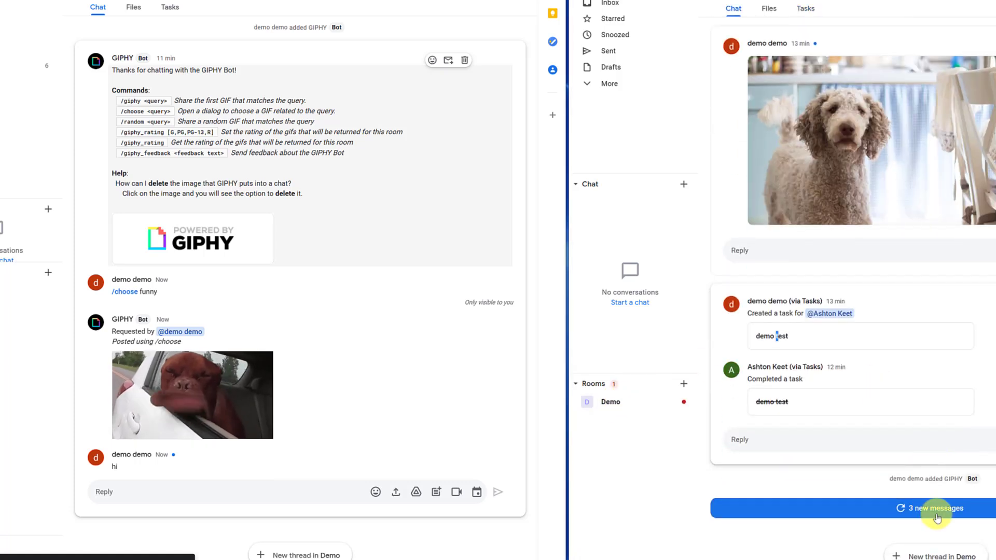
left_click(932, 509)
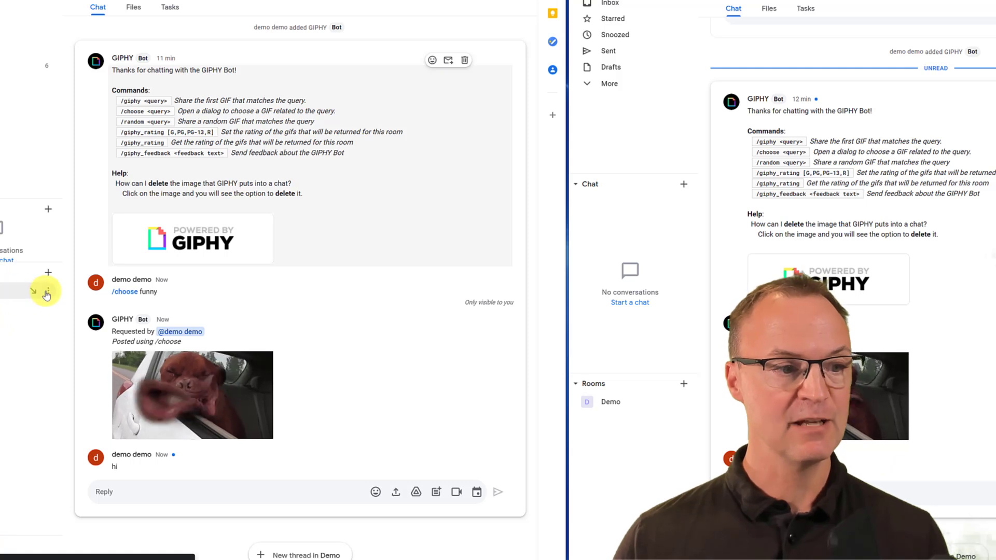
Step: Open the three-dot menu for the Demo room in the Rooms sidebar
left_click(46, 294)
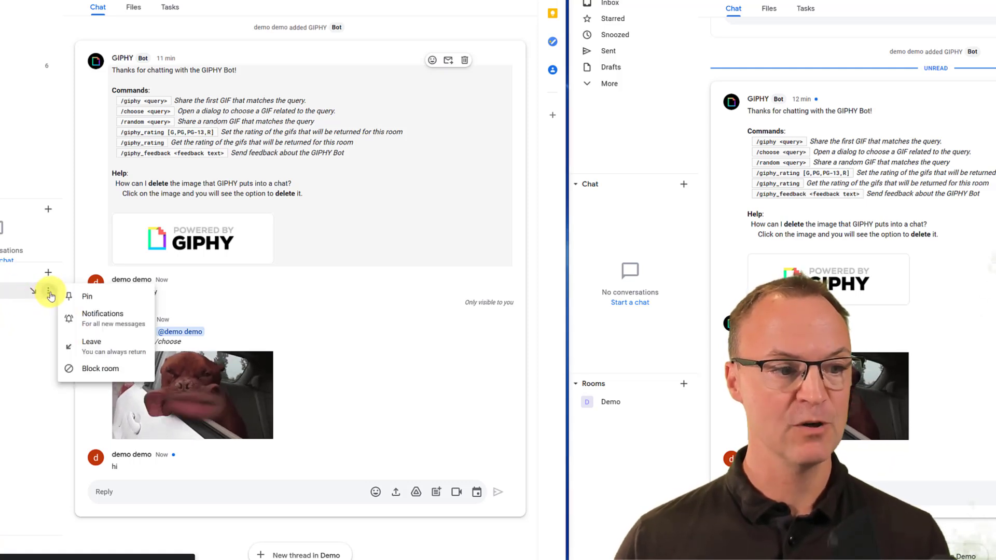
mouse_move(91, 297)
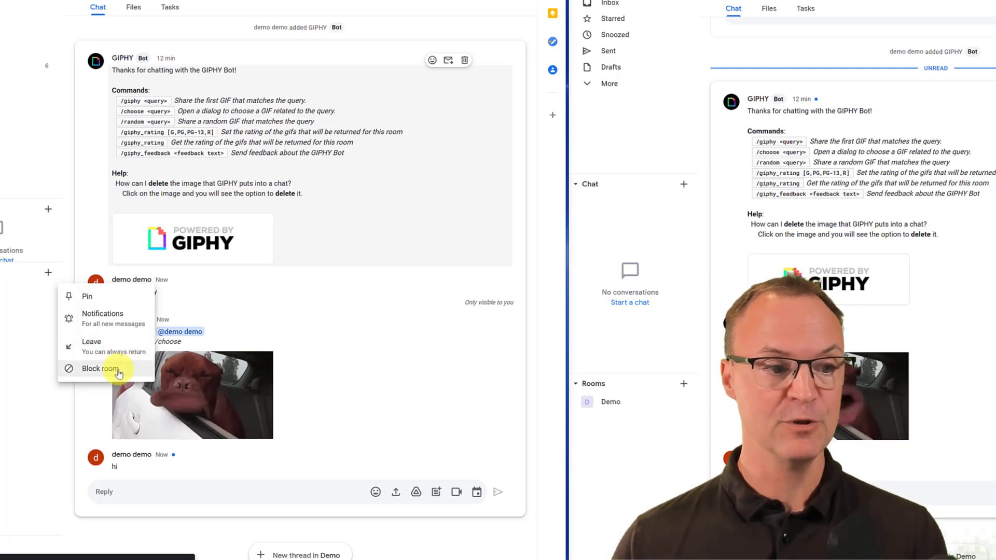
mouse_move(9, 407)
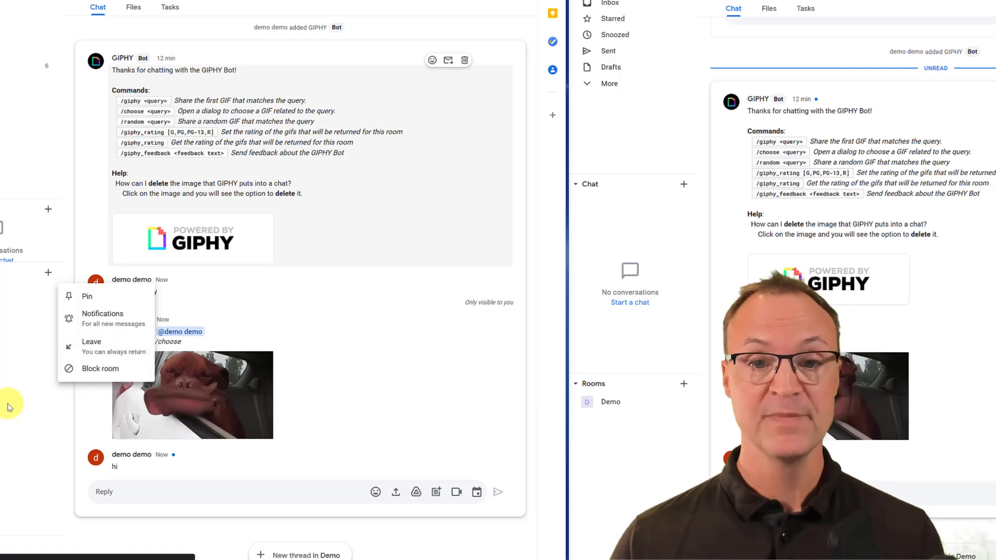